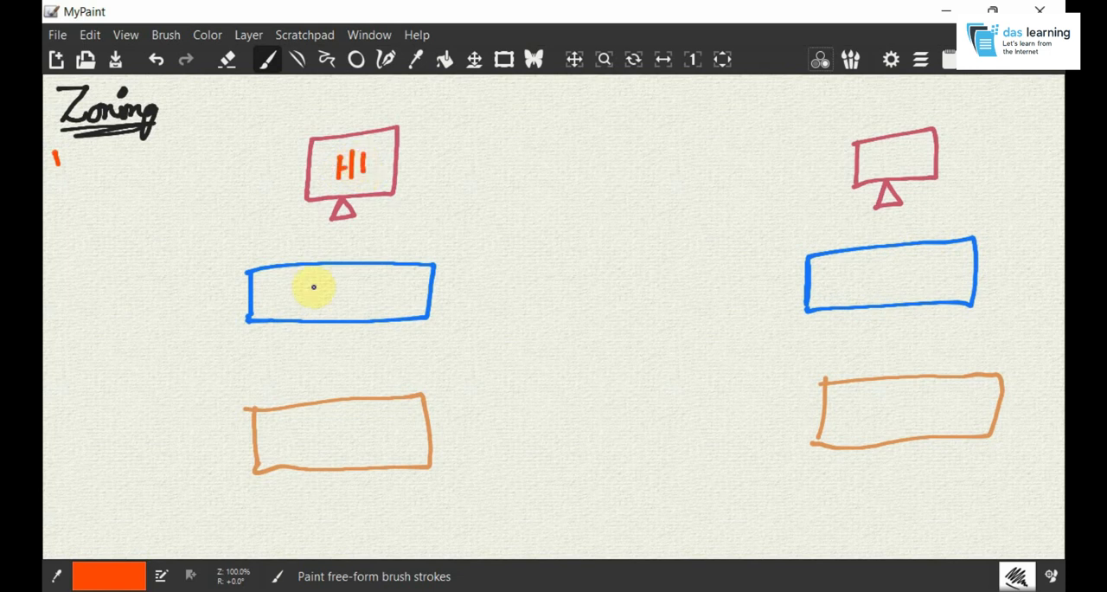
Write SW1 and CL1 in the boxes and link HI to SW1 to CL1
{"action": "left_click_drag", "start_coordinate": [297, 311], "coordinate": [315, 280]}
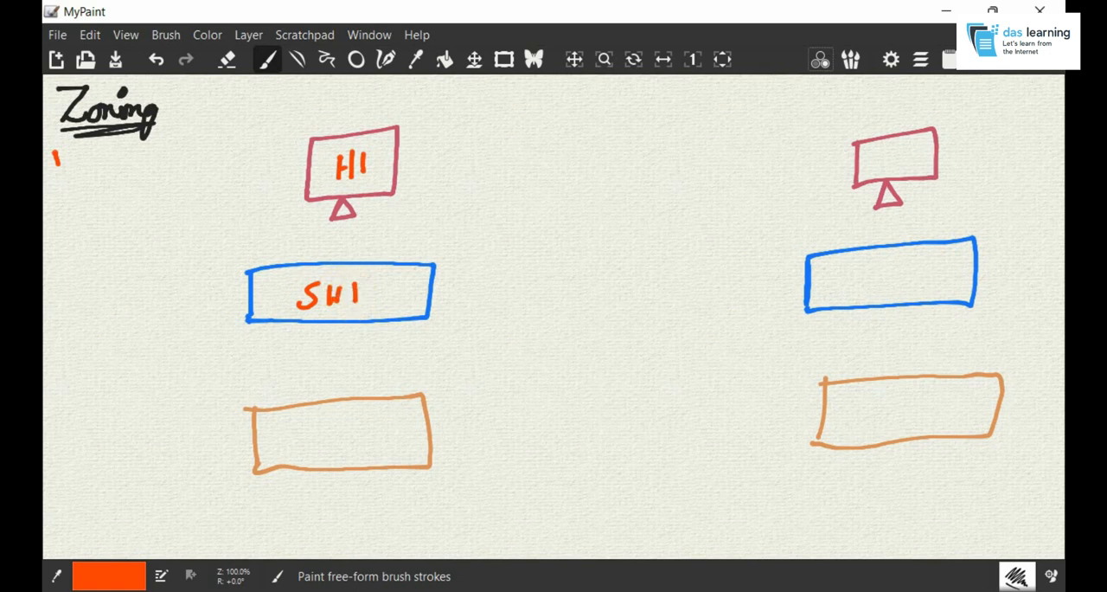
{"action": "type", "text": "CLI"}
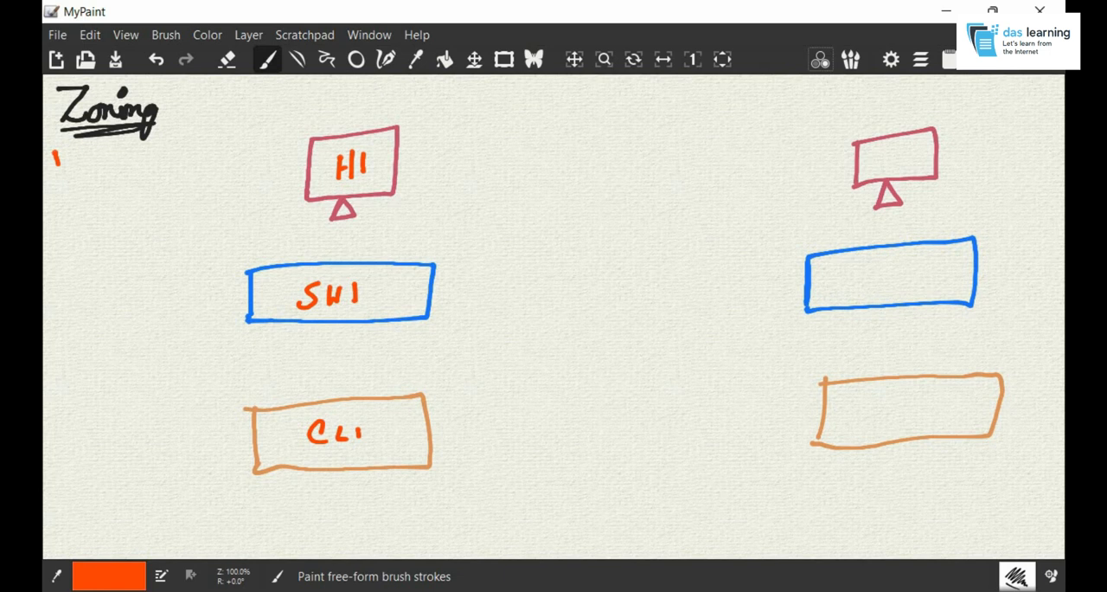
{"action": "left_click_drag", "start_coordinate": [297, 294], "coordinate": [381, 294]}
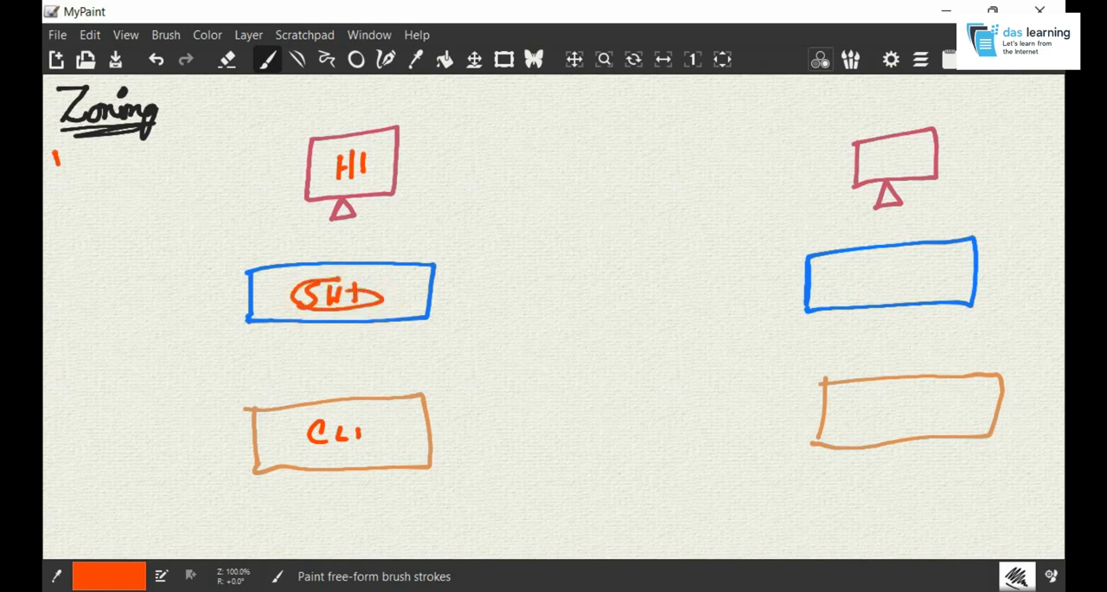
{"action": "left_click", "coordinate": [155, 58]}
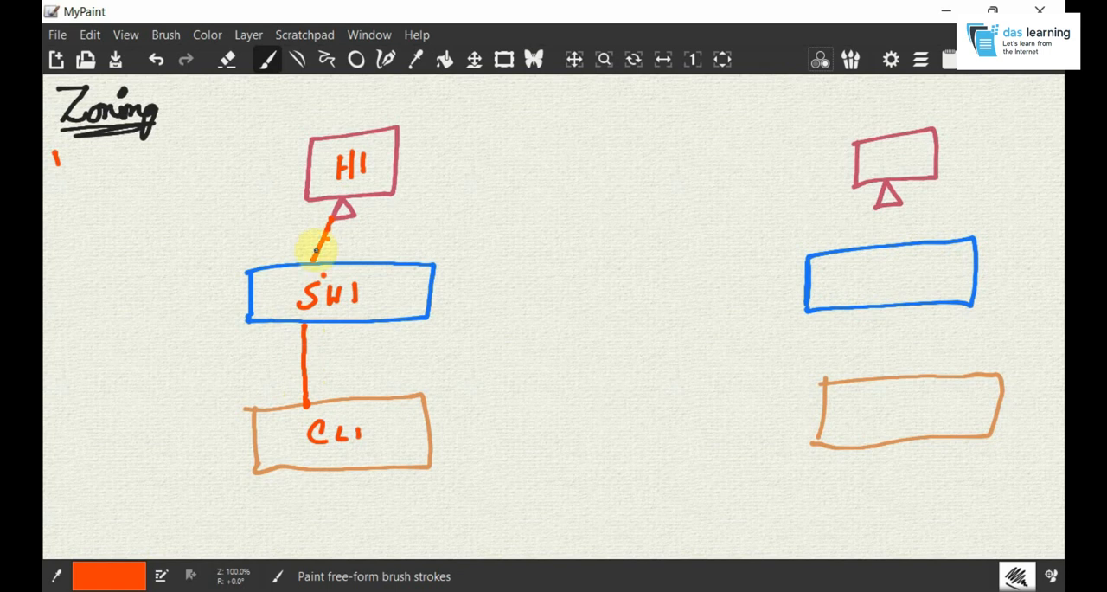
Draw host H2 with links W1–W4, an arrow to Z2, a Z1 circle and a Zone Set box
{"action": "left_click_drag", "start_coordinate": [311, 251], "coordinate": [312, 342]}
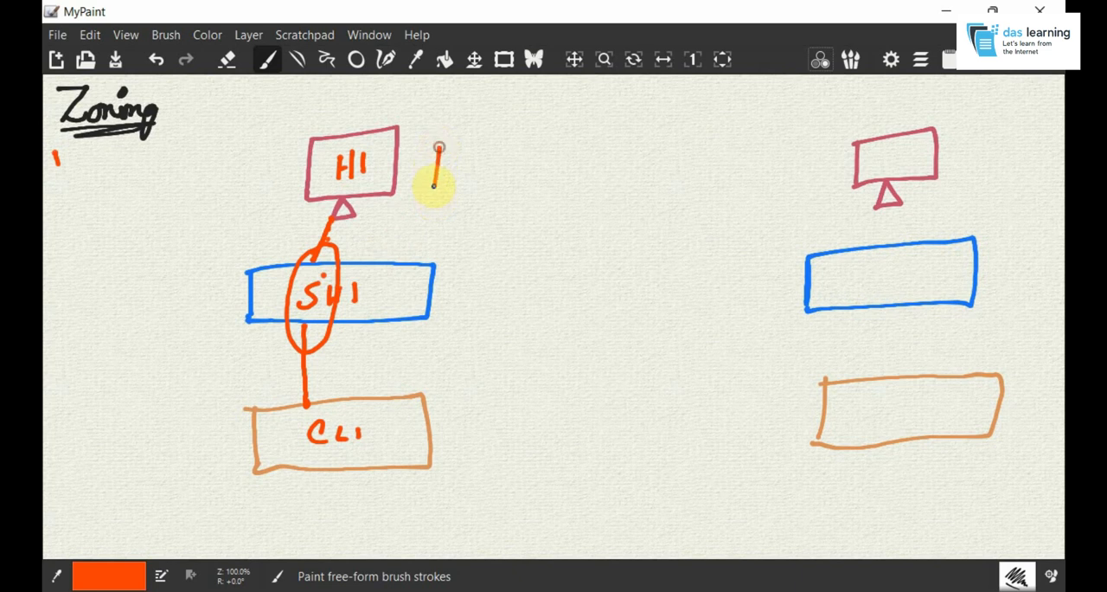
{"action": "left_click_drag", "start_coordinate": [436, 147], "coordinate": [464, 225]}
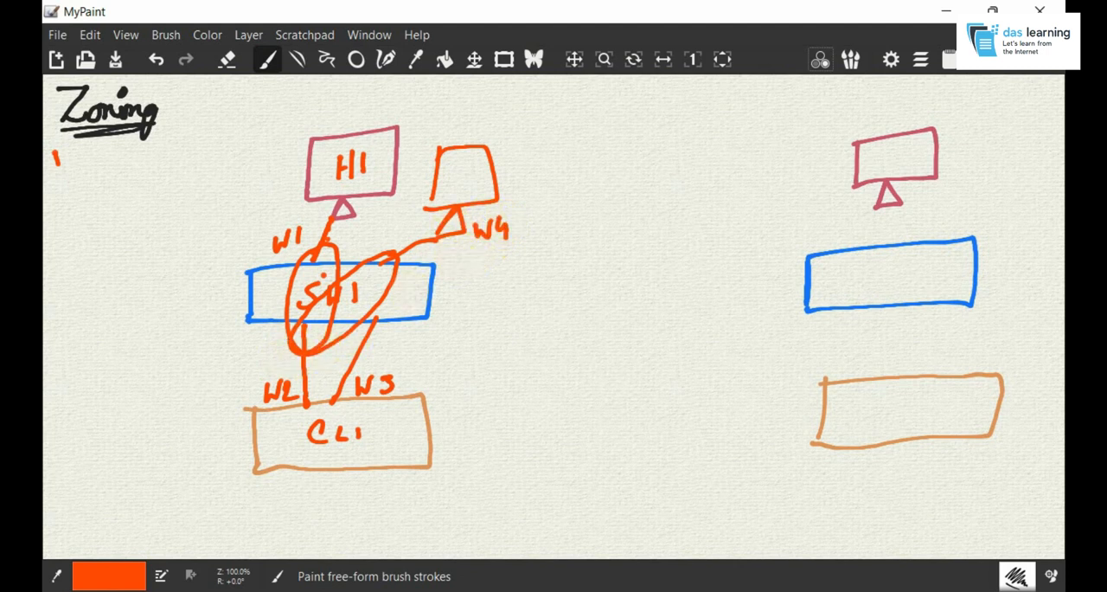
{"action": "left_click_drag", "start_coordinate": [446, 181], "coordinate": [485, 182]}
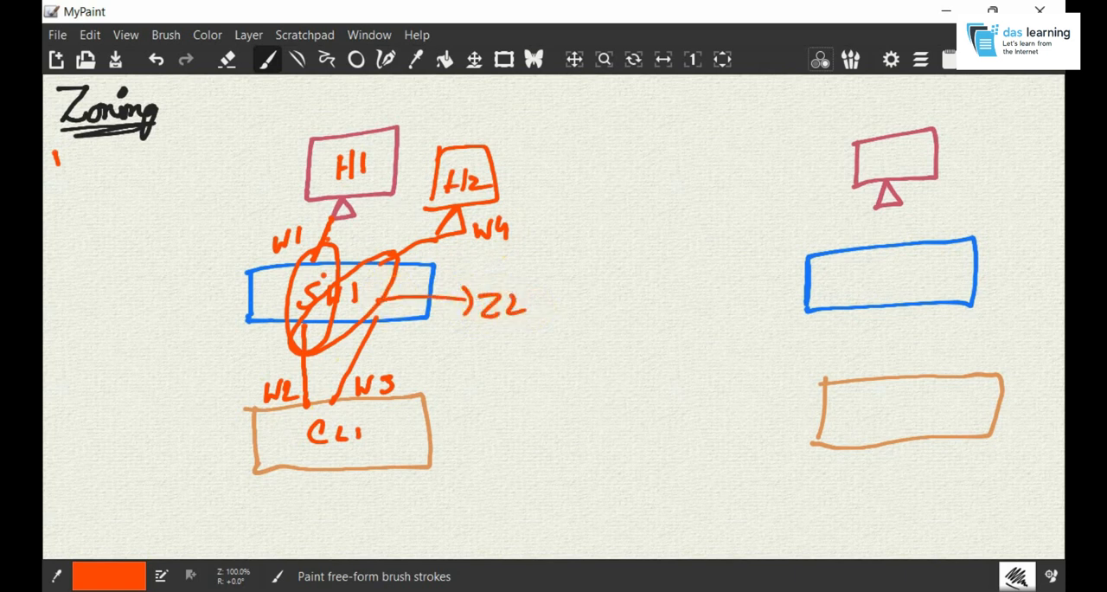
{"action": "left_click_drag", "start_coordinate": [294, 308], "coordinate": [182, 394]}
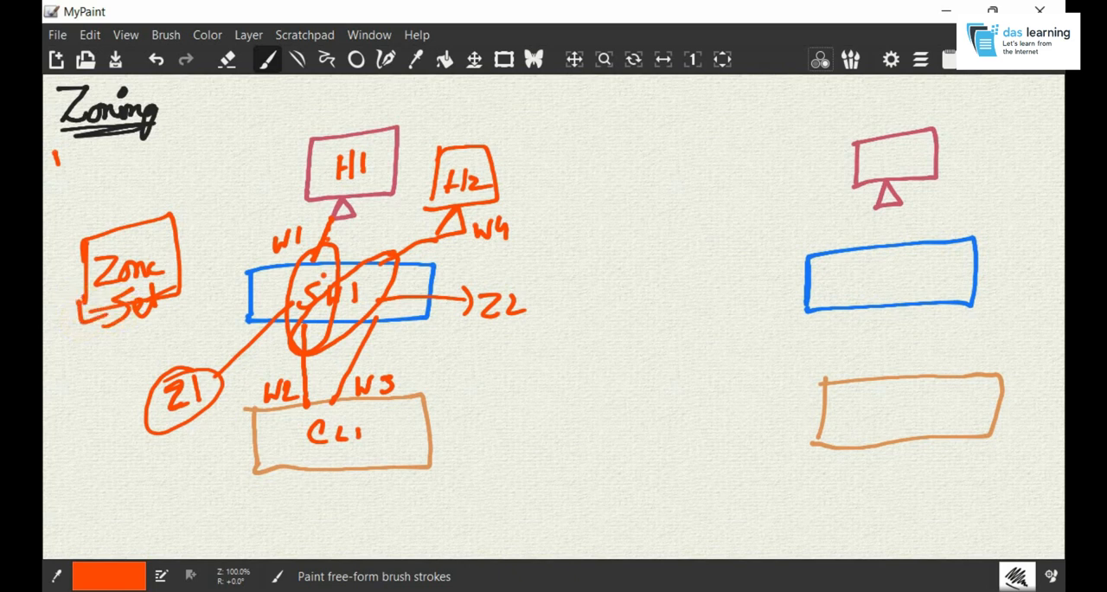
Write W1 on the freshly cleared canvas
{"action": "left_click_drag", "start_coordinate": [107, 233], "coordinate": [152, 178]}
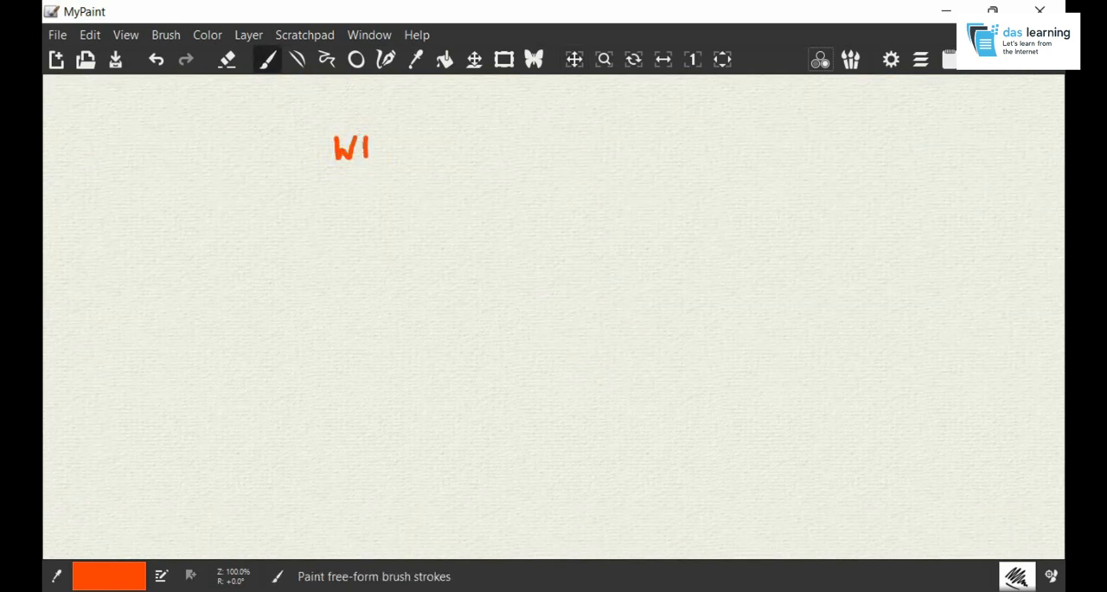
Circle W1 and W2 and point W2 at the alias names Alan and John
{"action": "left_click_drag", "start_coordinate": [474, 142], "coordinate": [519, 169]}
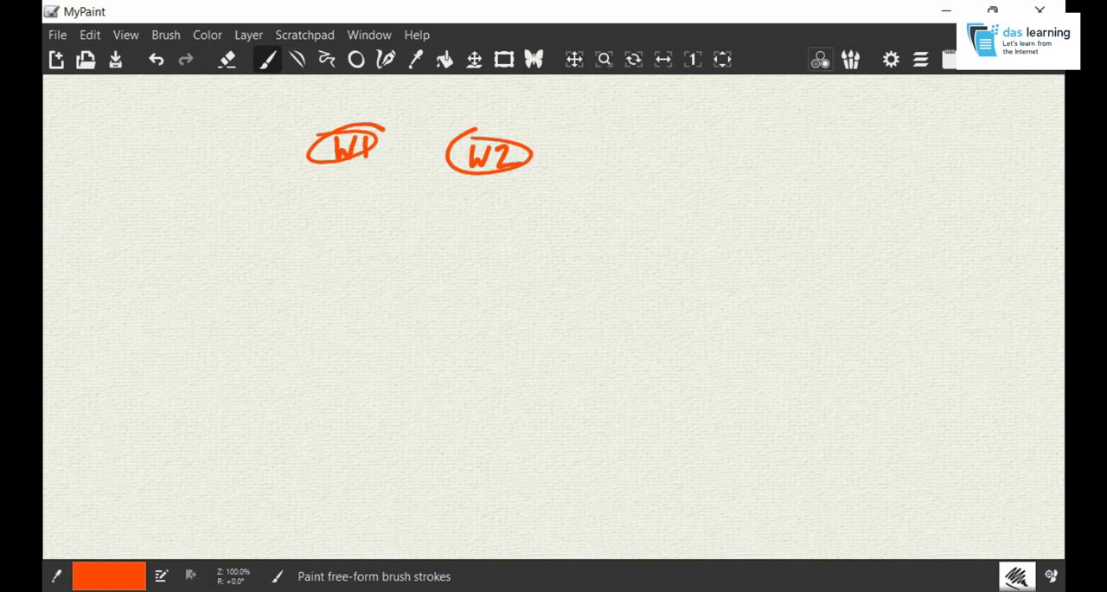
{"action": "left_click_drag", "start_coordinate": [519, 154], "coordinate": [585, 153]}
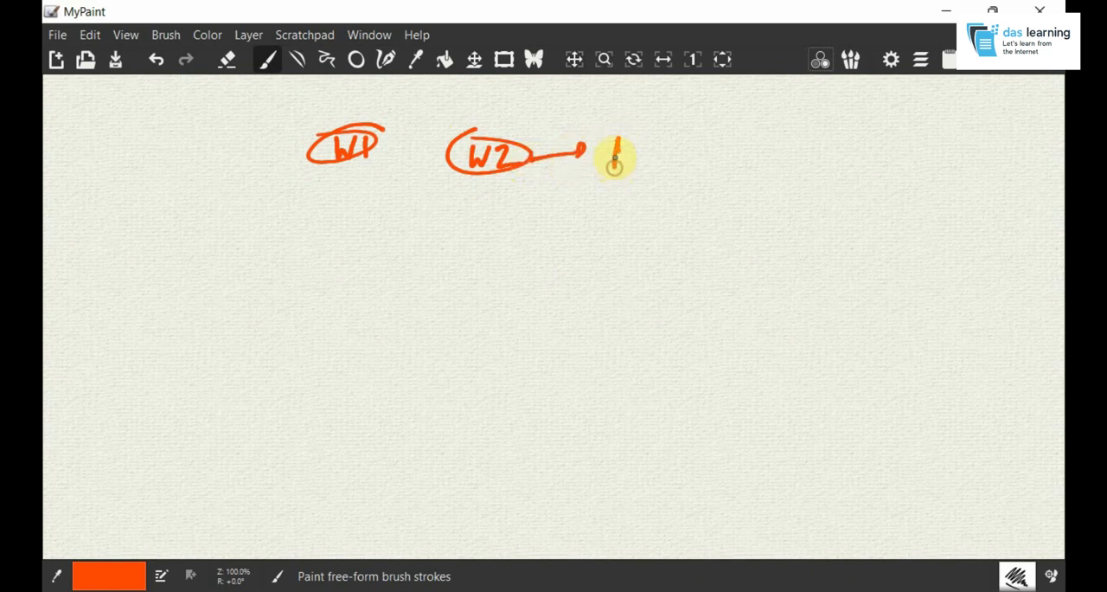
{"action": "left_click_drag", "start_coordinate": [605, 161], "coordinate": [696, 147]}
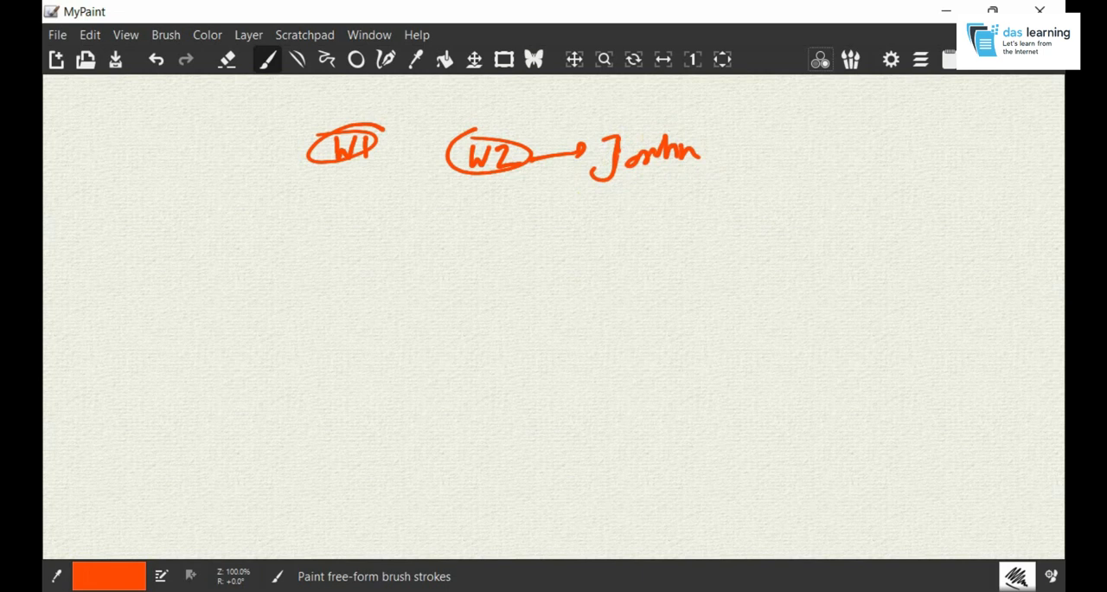
{"action": "left_click_drag", "start_coordinate": [519, 152], "coordinate": [560, 112]}
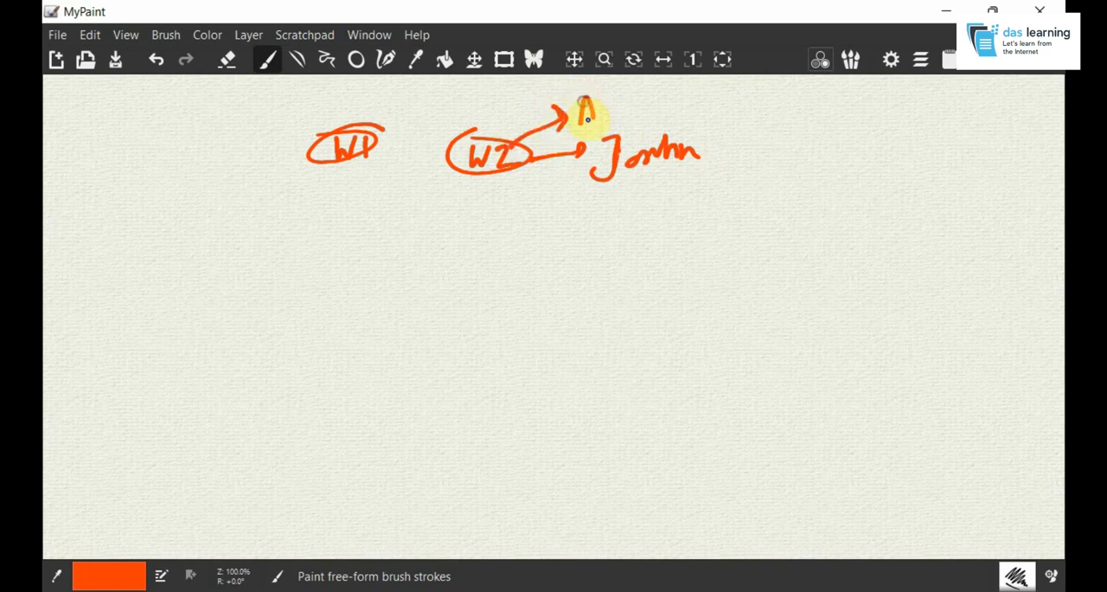
{"action": "left_click_drag", "start_coordinate": [588, 112], "coordinate": [658, 113]}
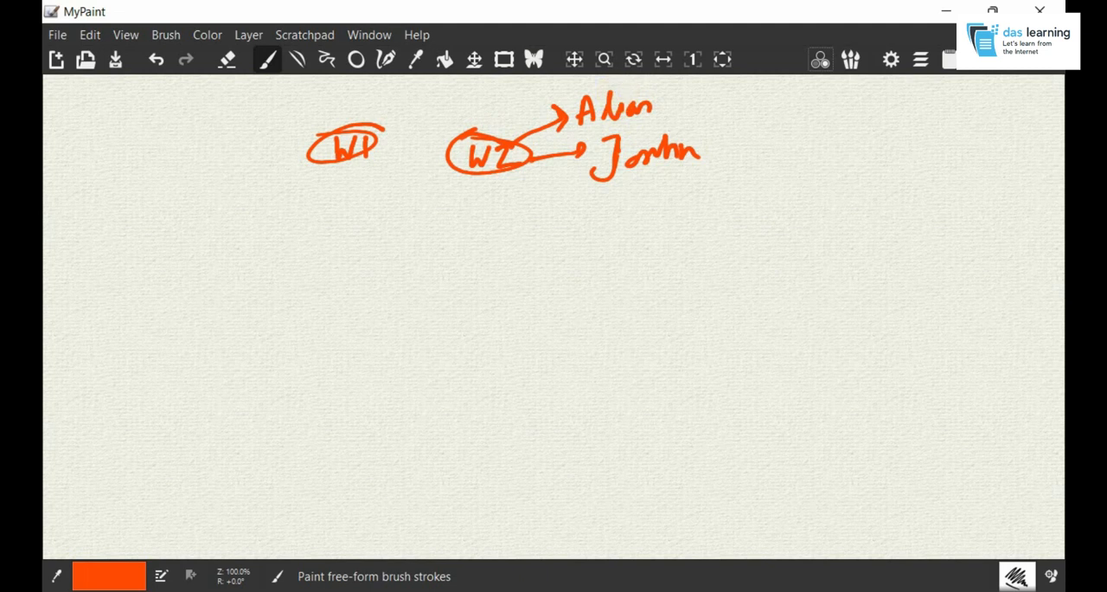
Label W1 with H2 via a pointer line and draw an empty oval below the WWNs
{"action": "left_click_drag", "start_coordinate": [294, 90], "coordinate": [315, 138]}
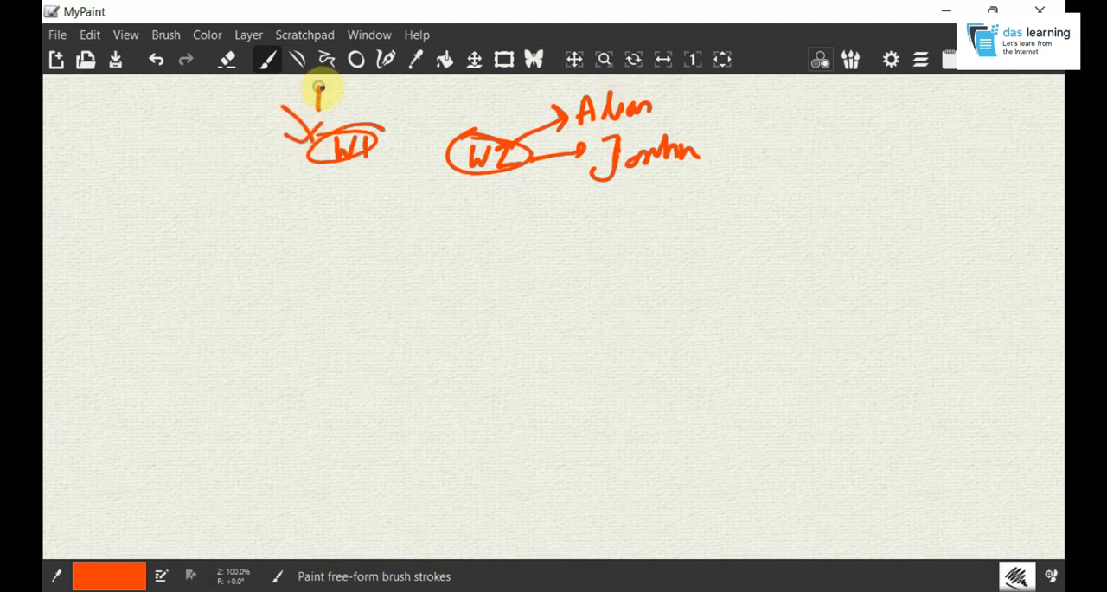
{"action": "left_click_drag", "start_coordinate": [311, 100], "coordinate": [364, 96]}
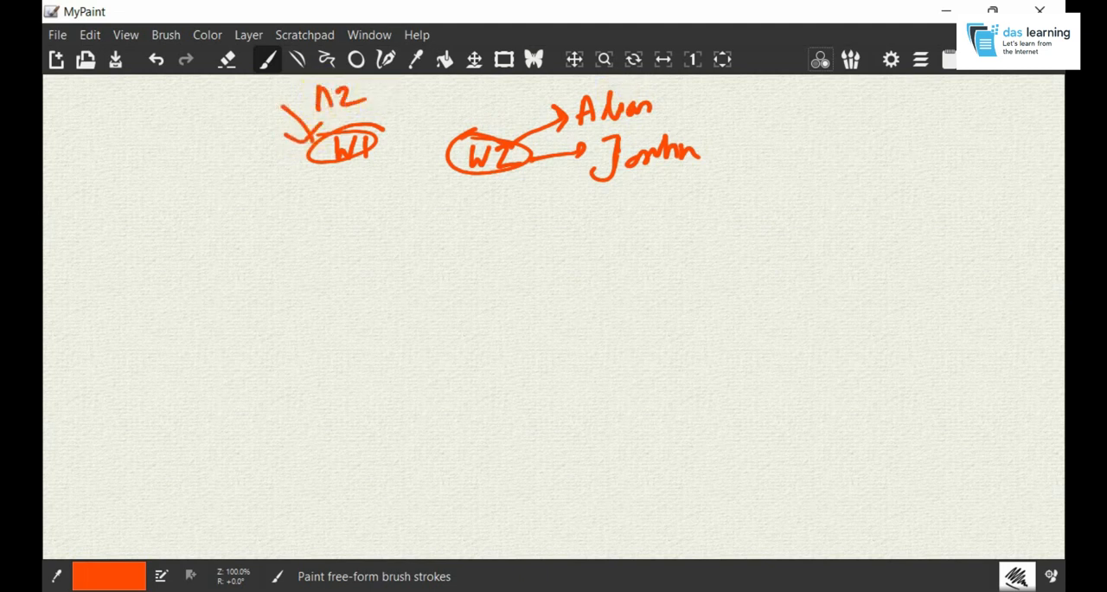
{"action": "left_click_drag", "start_coordinate": [333, 250], "coordinate": [484, 251]}
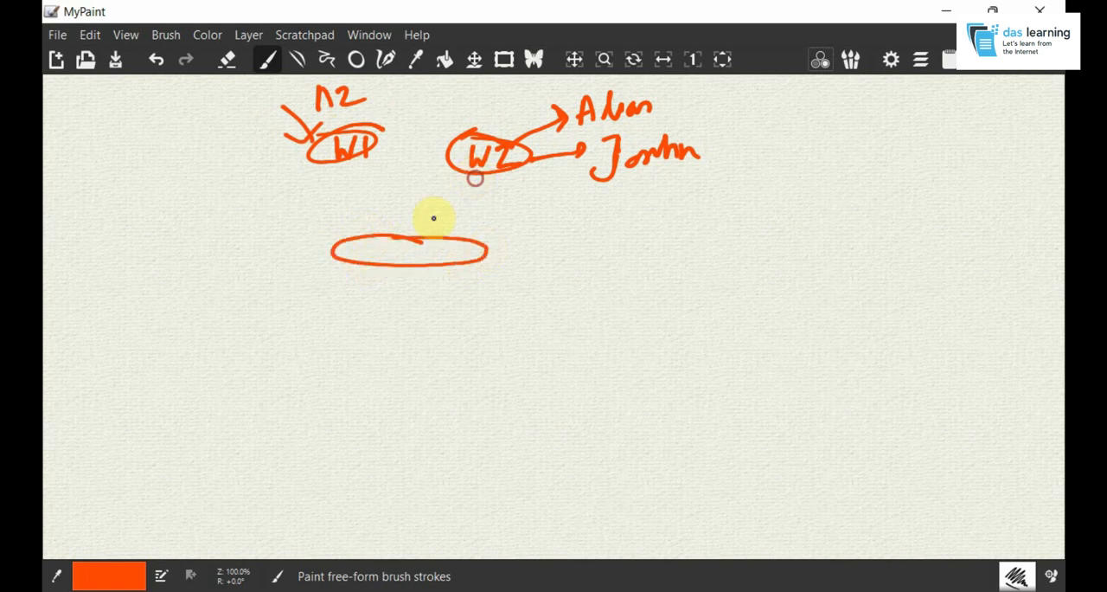
Connect the WWNs into zone ovals feeding a ZS oval and label its outgoing arrow
{"action": "left_click_drag", "start_coordinate": [481, 178], "coordinate": [423, 233]}
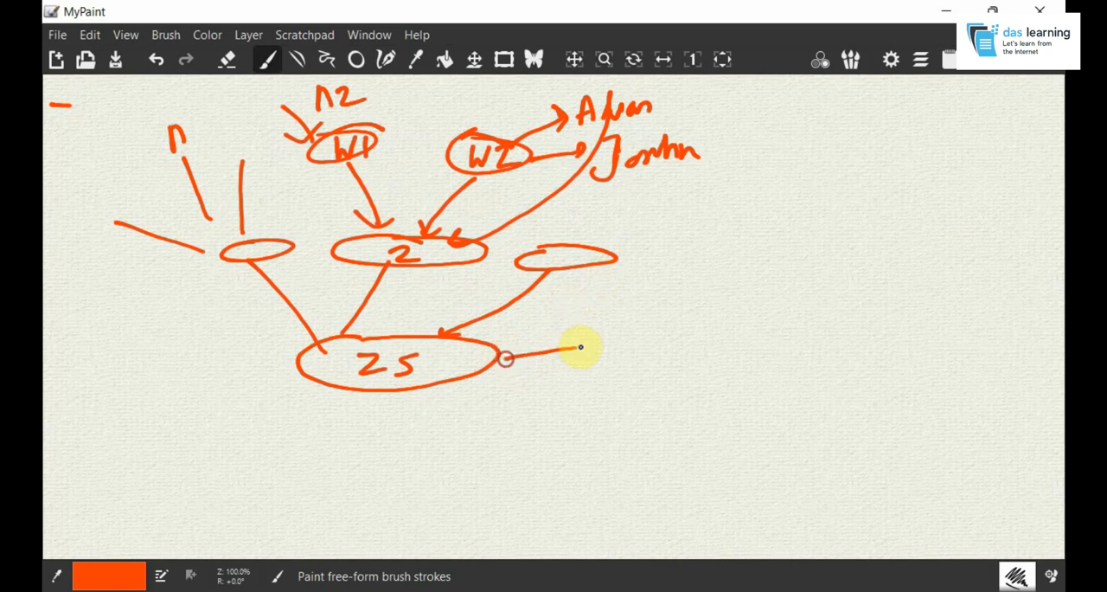
{"action": "left_click_drag", "start_coordinate": [505, 360], "coordinate": [588, 347]}
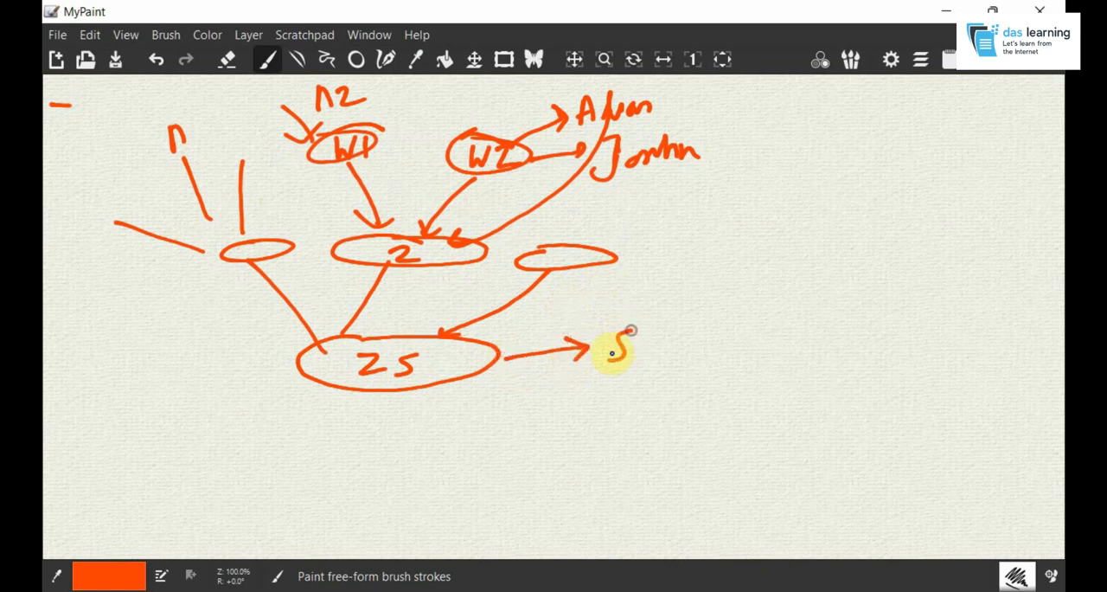
{"action": "left_click_drag", "start_coordinate": [614, 346], "coordinate": [796, 346]}
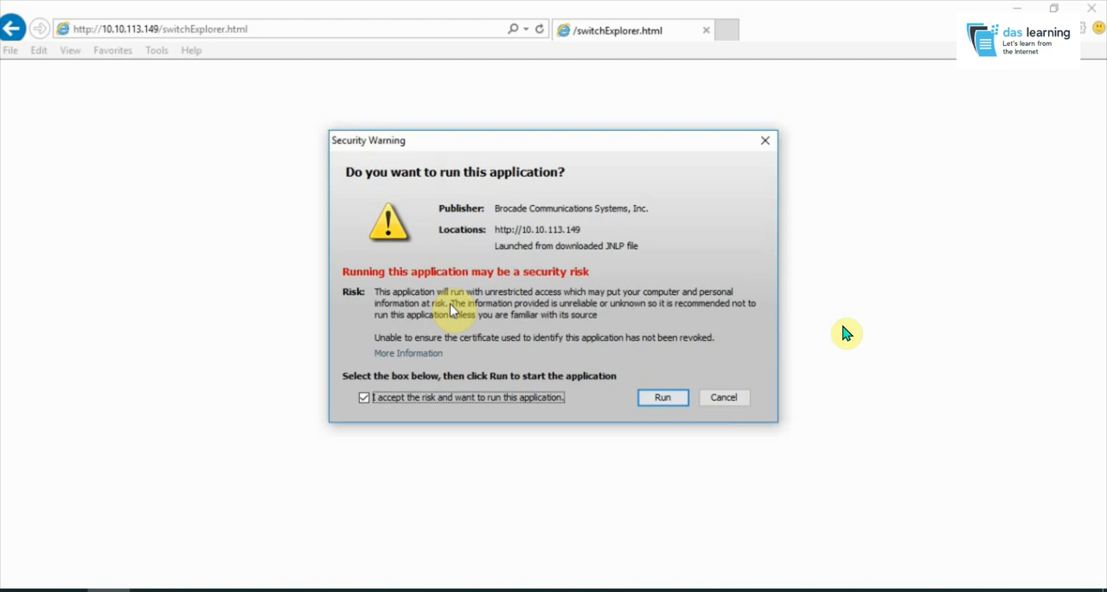
{"action": "mouse_move", "coordinate": [838, 336]}
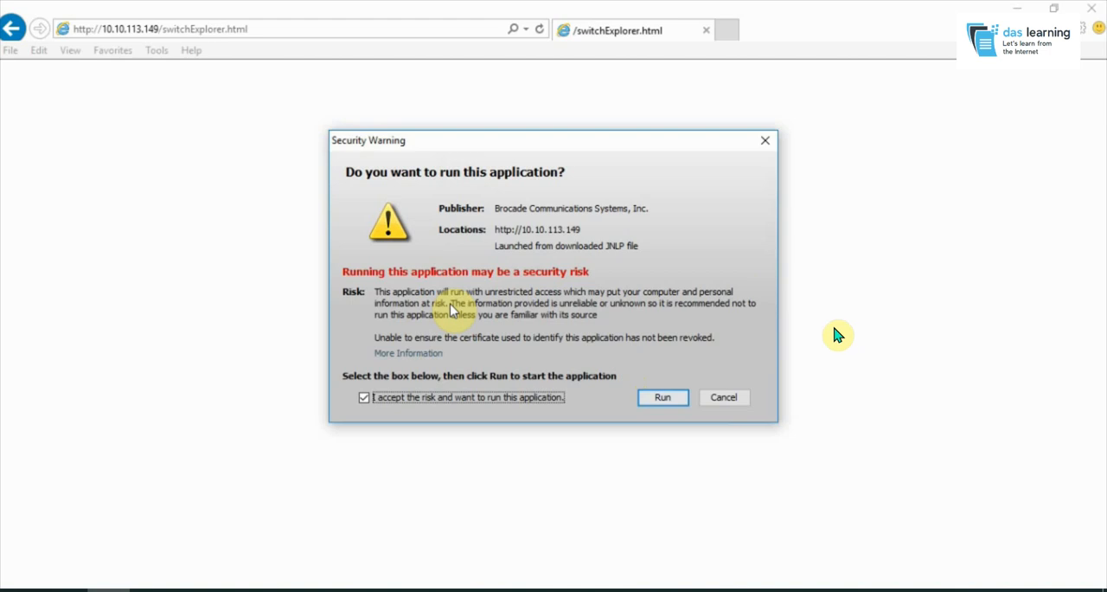
{"action": "mouse_move", "coordinate": [135, 49]}
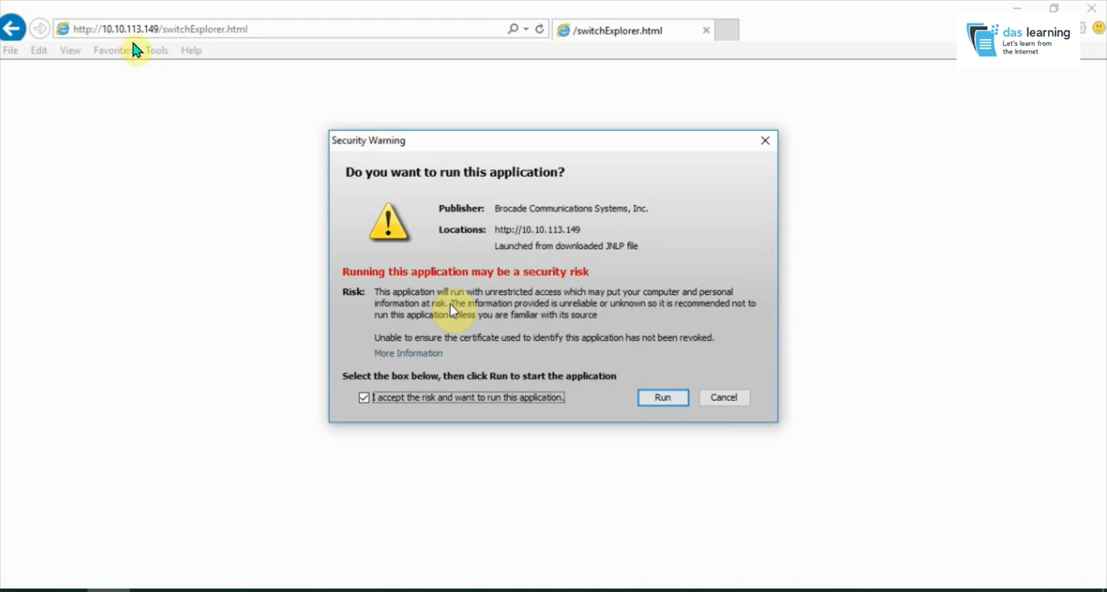
{"action": "mouse_move", "coordinate": [718, 284]}
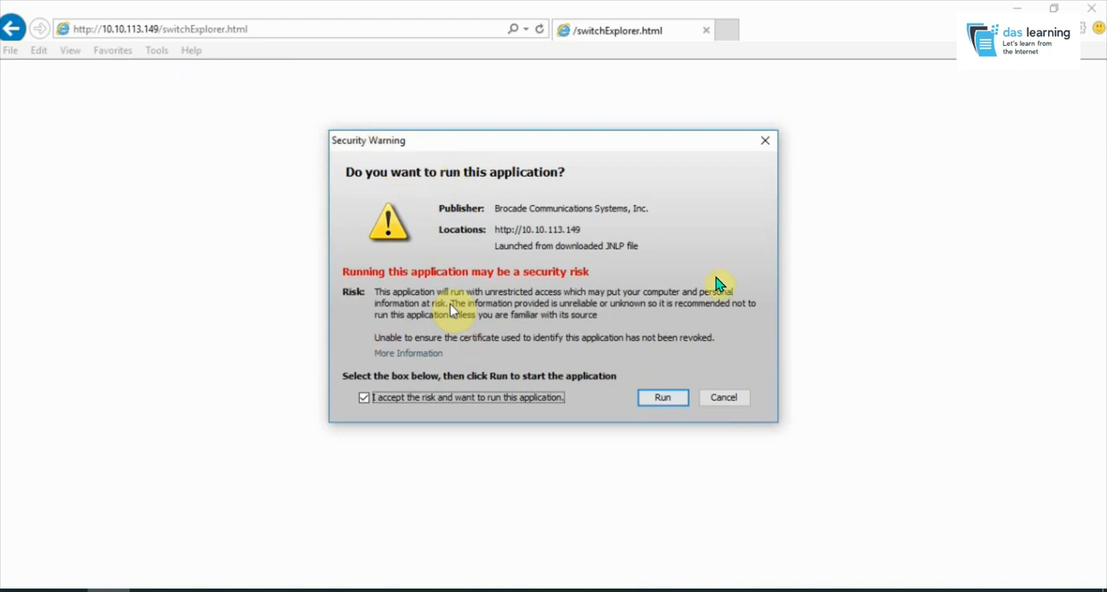
{"action": "mouse_move", "coordinate": [523, 273]}
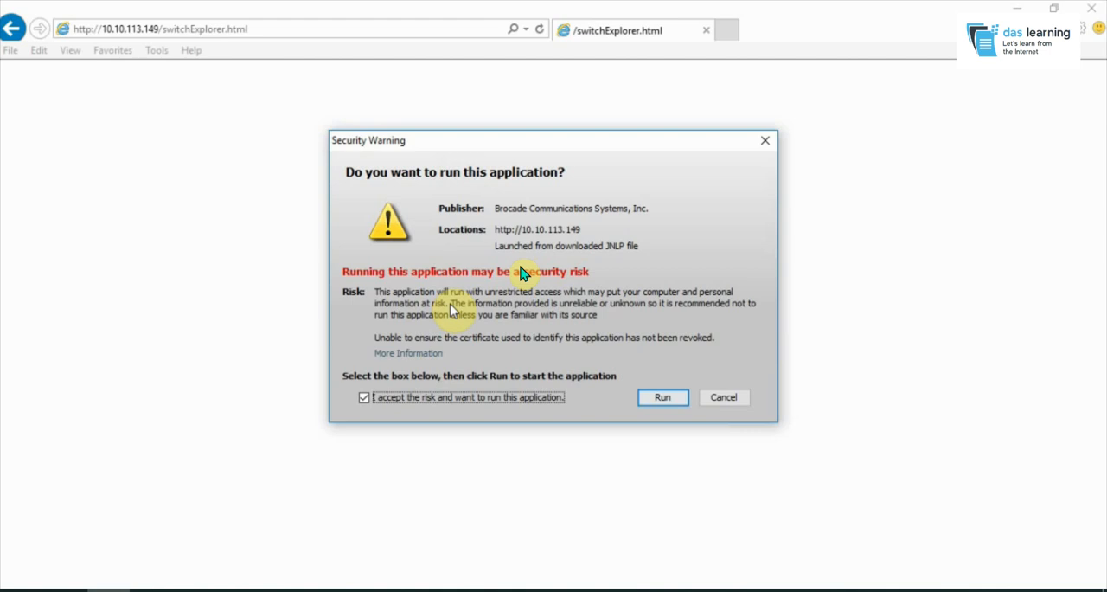
{"action": "mouse_move", "coordinate": [581, 408]}
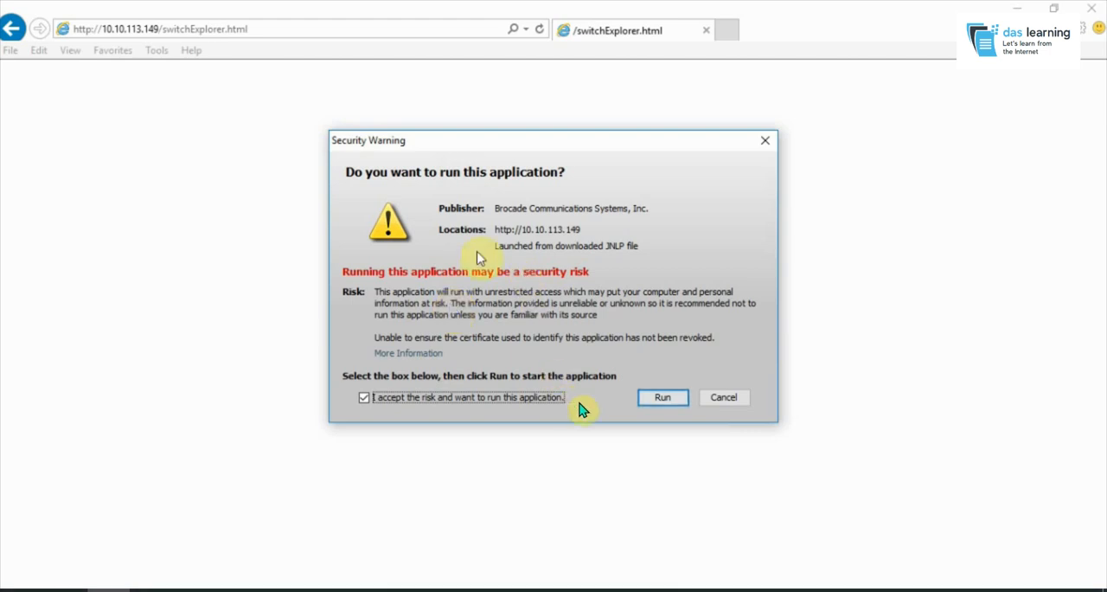
Allow the Brocade switch application to run from the Security Warning
{"action": "left_click", "coordinate": [663, 398]}
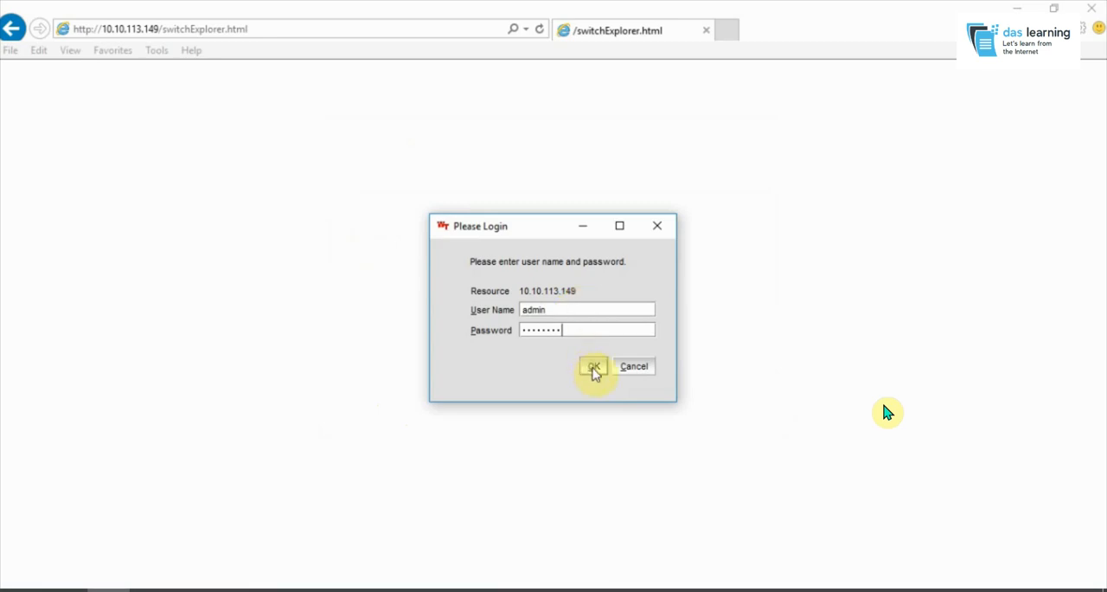
Log in as admin and dismiss the Default Users password notice
{"action": "left_click", "coordinate": [592, 367]}
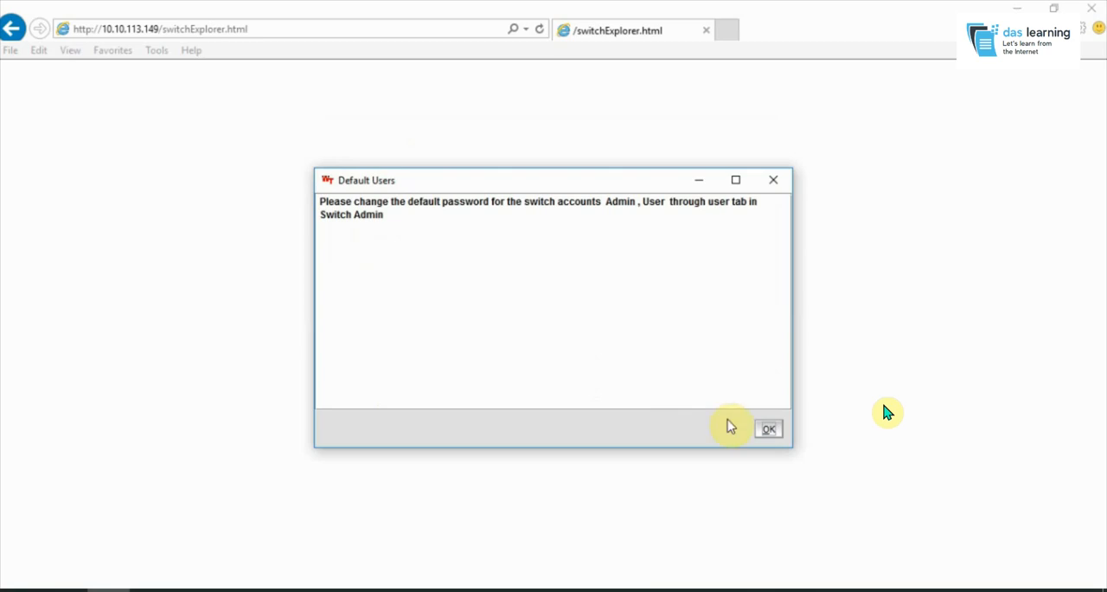
{"action": "left_click", "coordinate": [768, 429]}
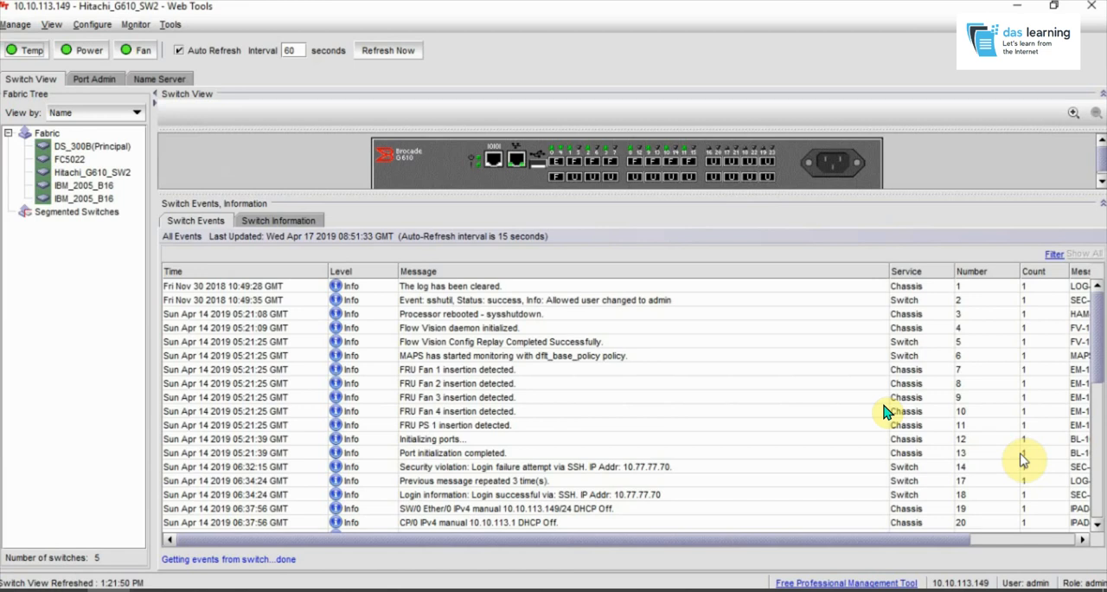
{"action": "mouse_move", "coordinate": [584, 261]}
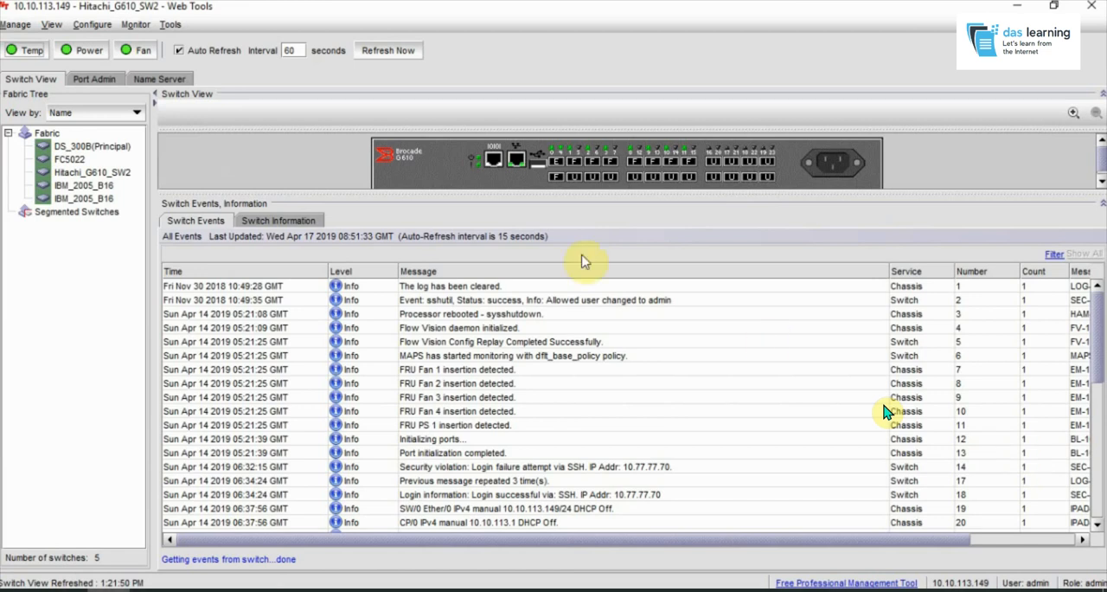
Launch Zone Administration from the Configure menu
{"action": "left_click", "coordinate": [92, 24]}
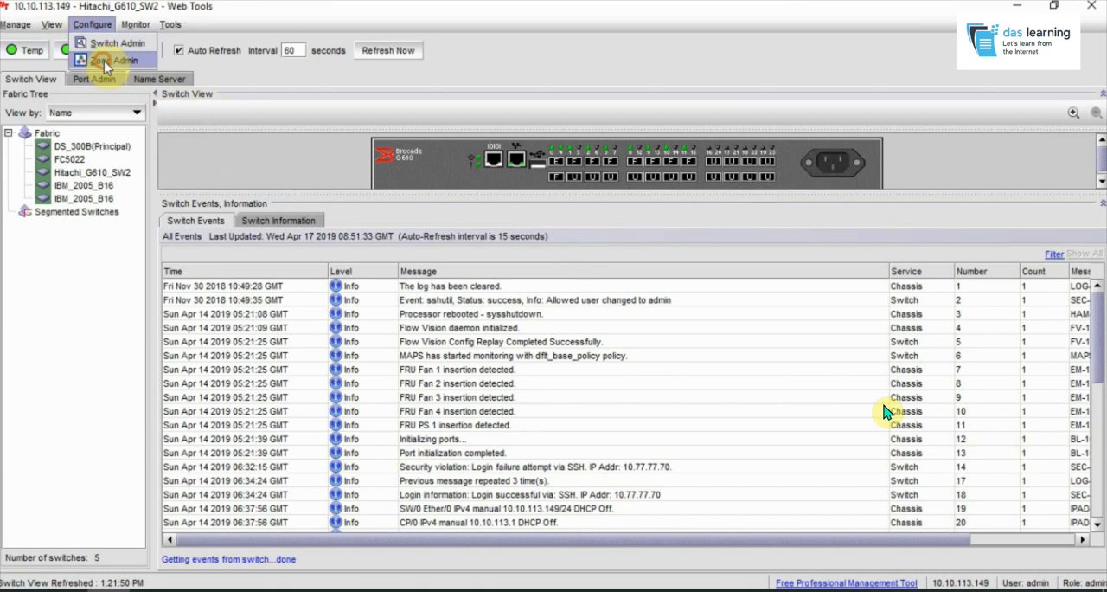
{"action": "left_click", "coordinate": [115, 59]}
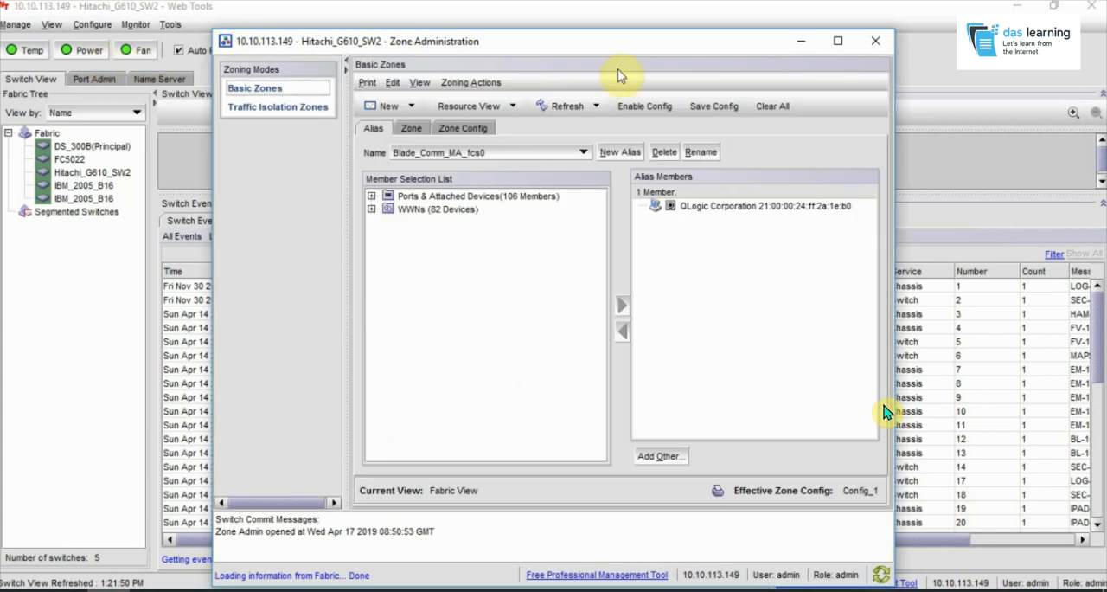
Show zone configuration Config_1 with its member zones
{"action": "left_click", "coordinate": [837, 41]}
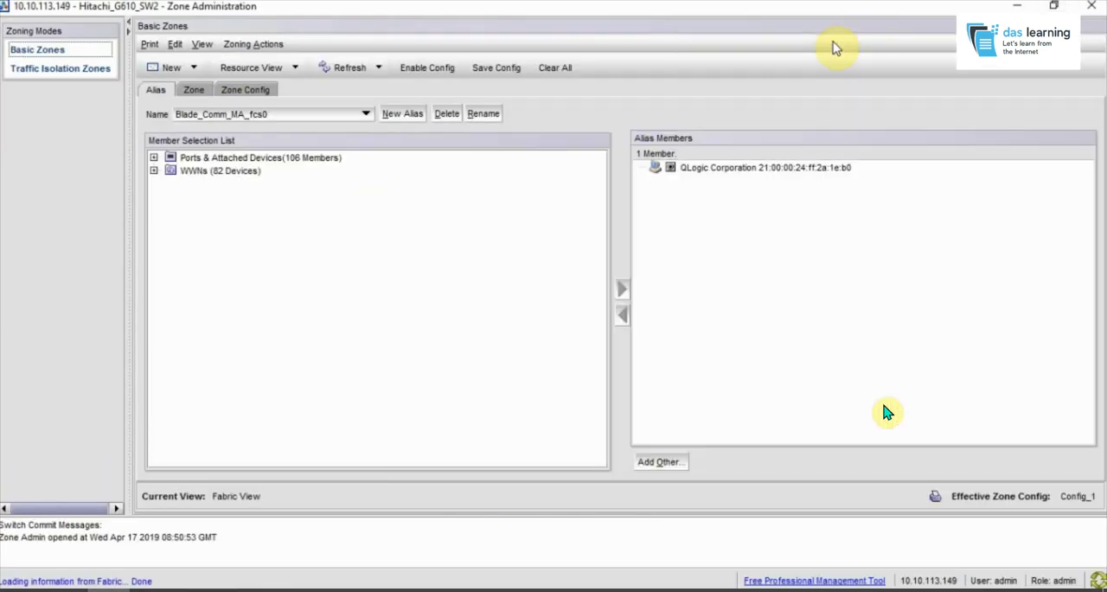
{"action": "mouse_move", "coordinate": [397, 151]}
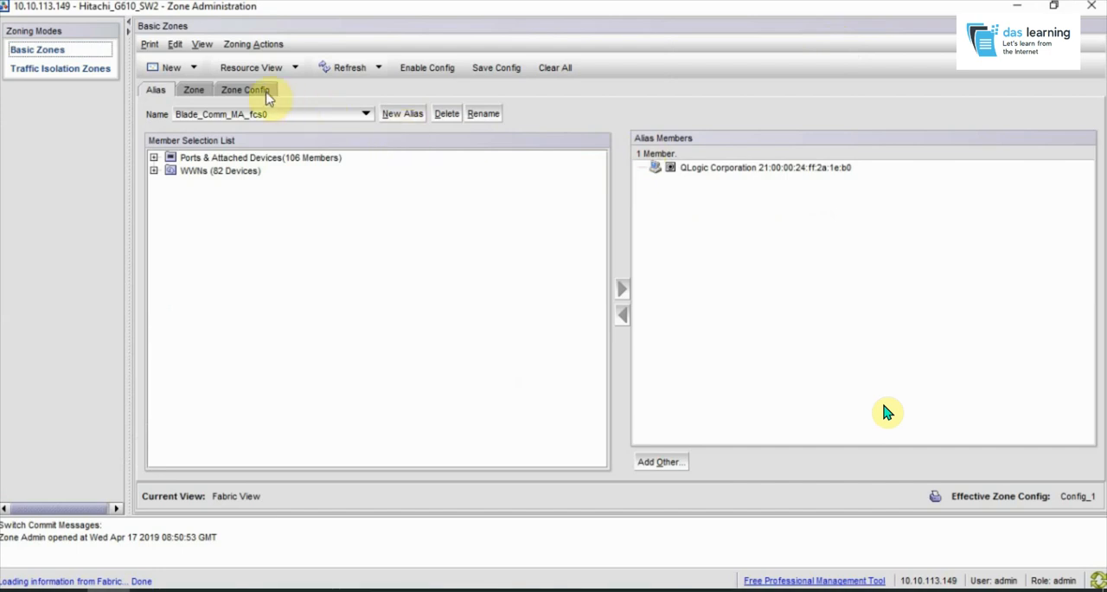
{"action": "left_click", "coordinate": [246, 90]}
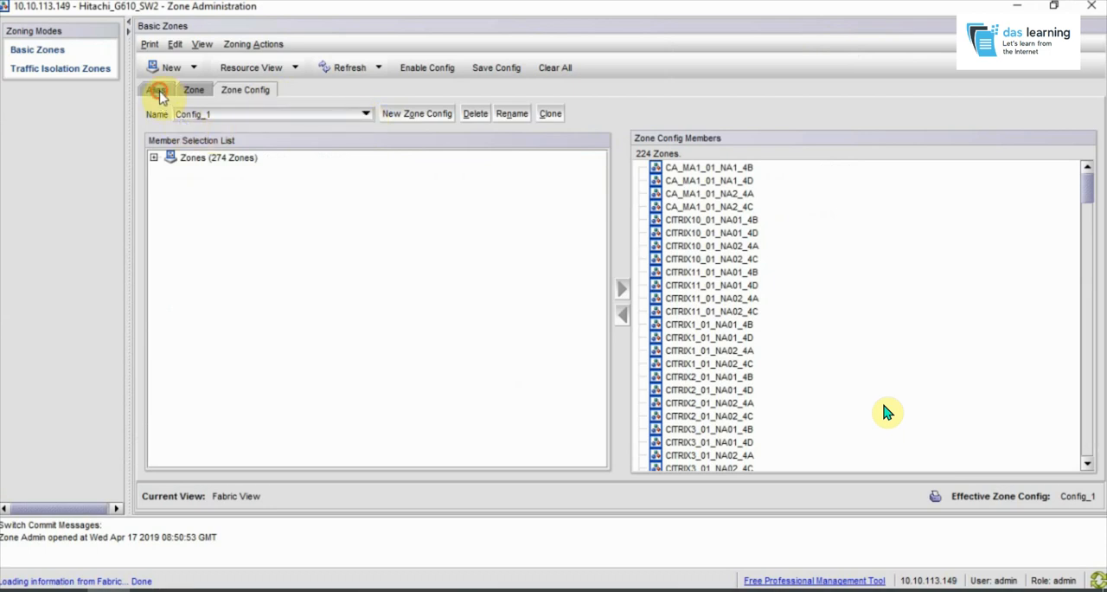
Create a new alias named test_host_hba1
{"action": "left_click", "coordinate": [156, 90]}
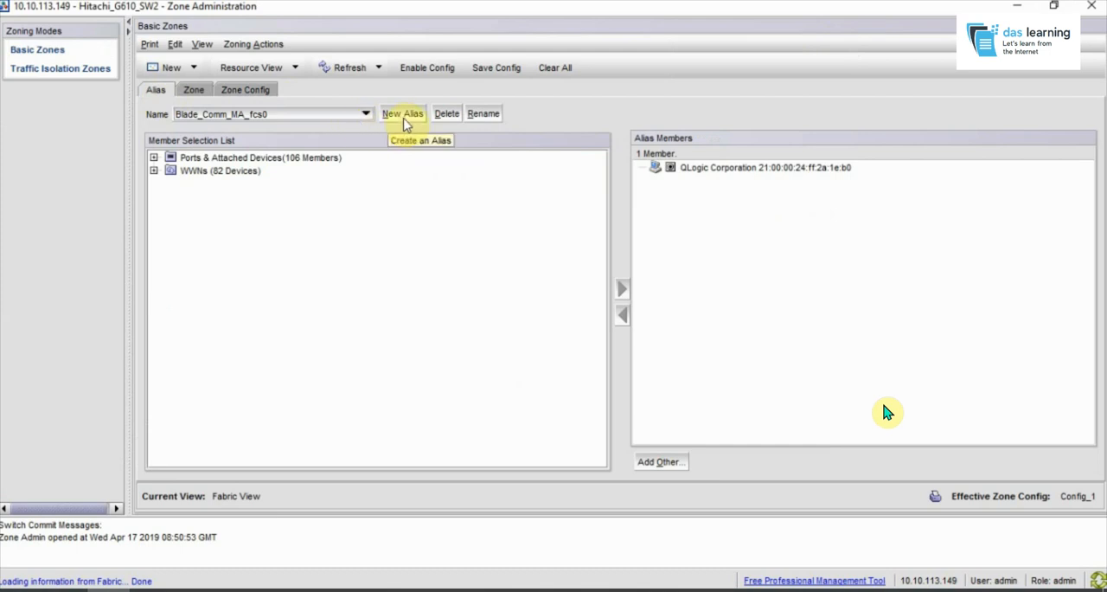
{"action": "left_click", "coordinate": [401, 114]}
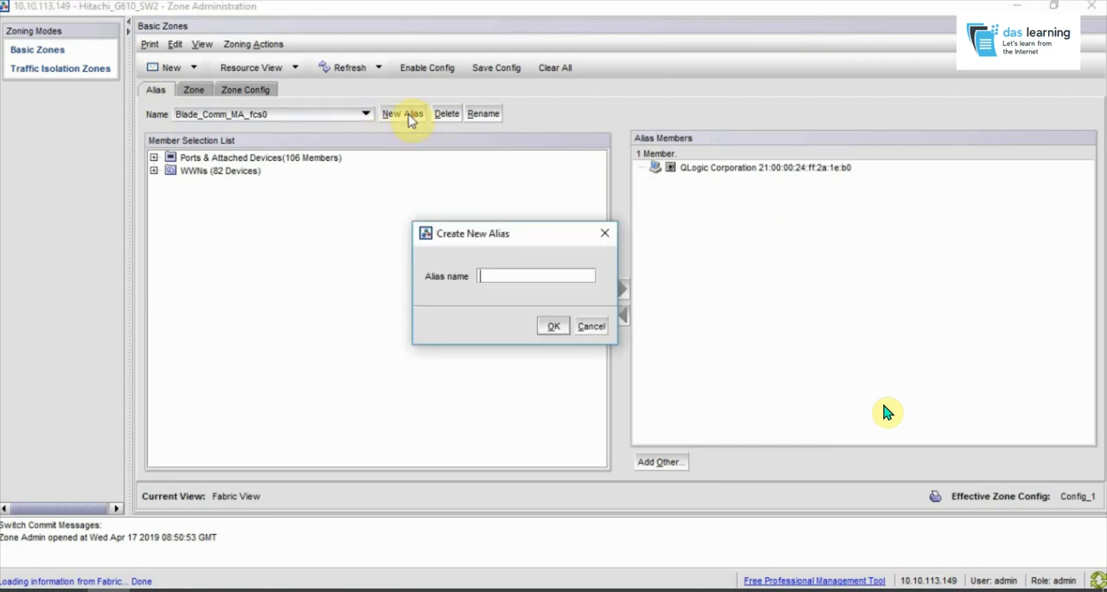
{"action": "type", "text": "test_host"}
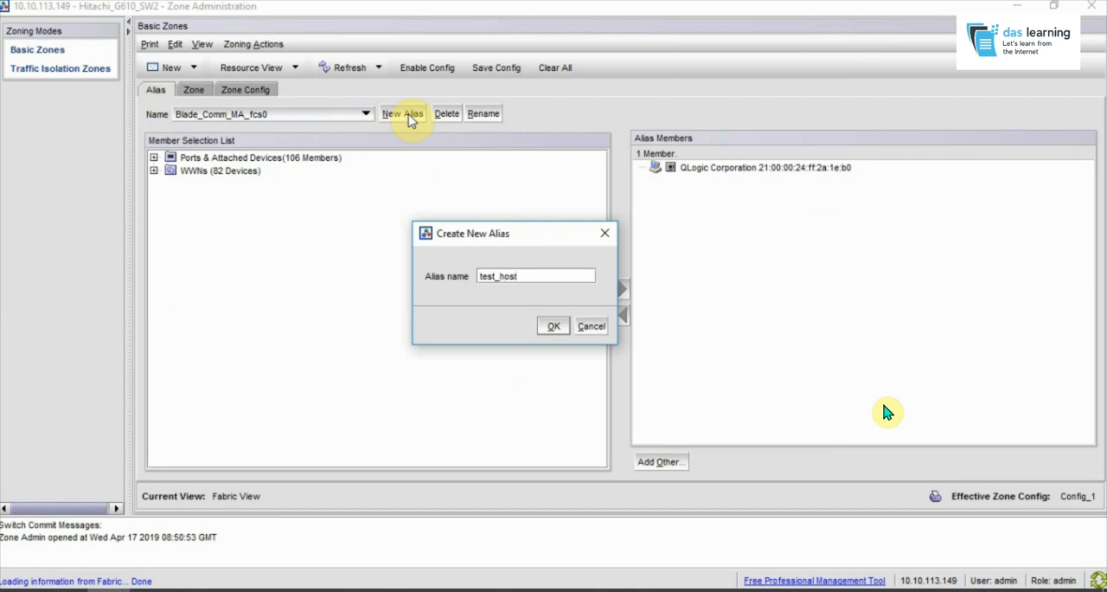
{"action": "type", "text": "_hba1"}
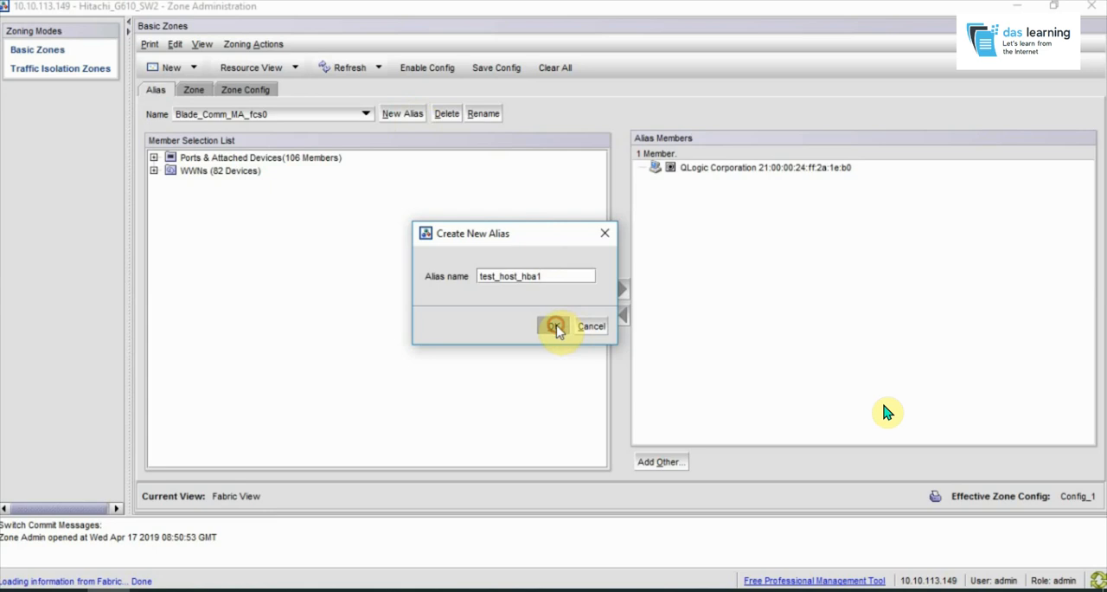
{"action": "left_click", "coordinate": [554, 325]}
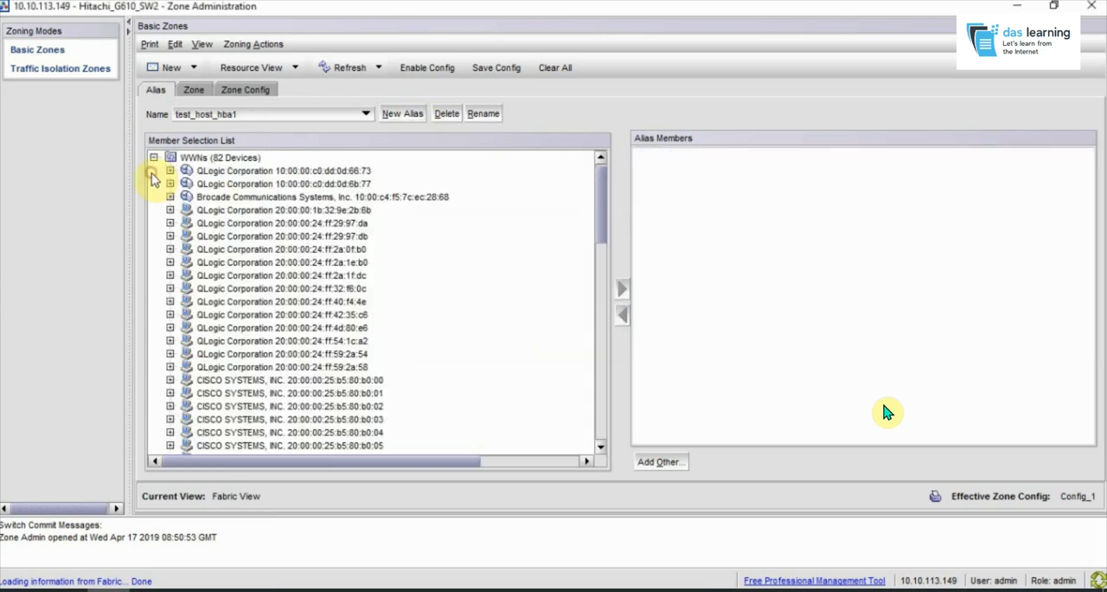
{"action": "mouse_move", "coordinate": [241, 228]}
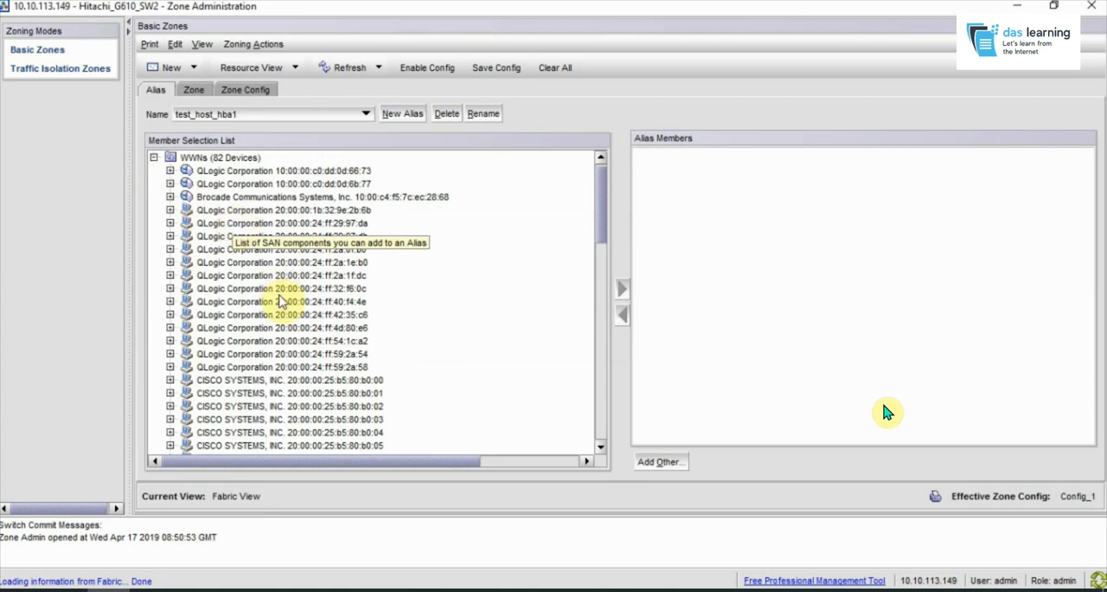
{"action": "mouse_move", "coordinate": [597, 227]}
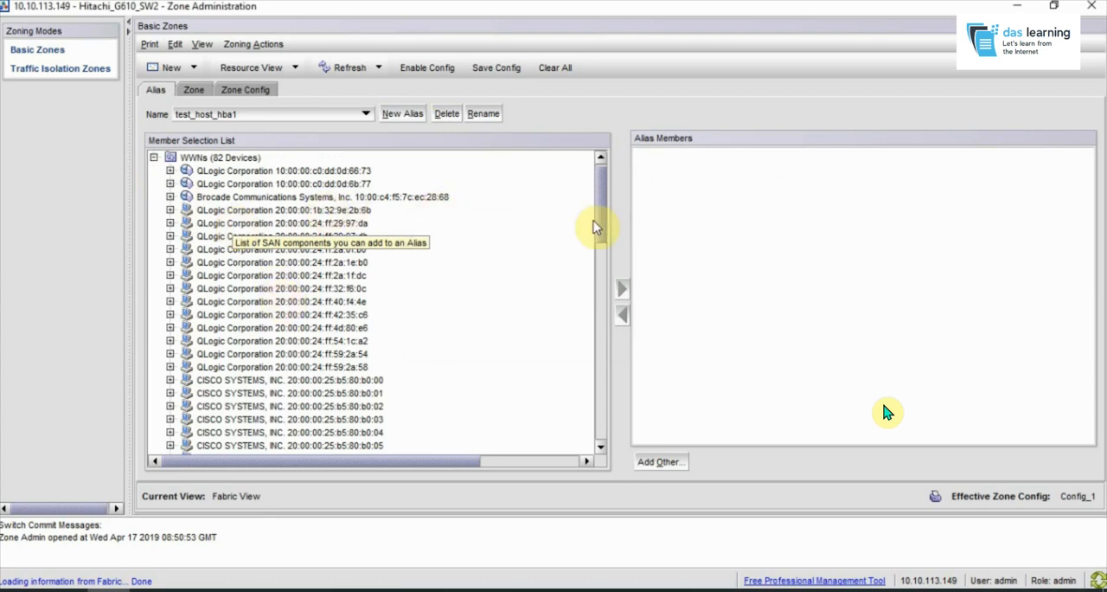
Add the Hitachi port 50:06:0e:80:12:39:b6:35 as the alias member
{"action": "scroll", "scroll_direction": "down", "scroll_amount": 3}
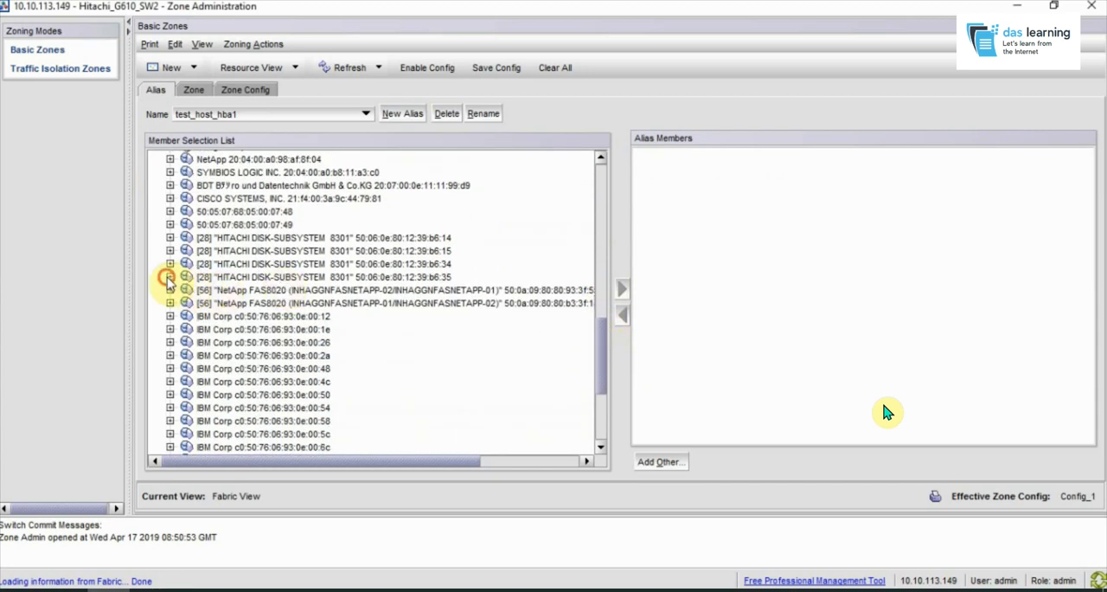
{"action": "left_click", "coordinate": [169, 277]}
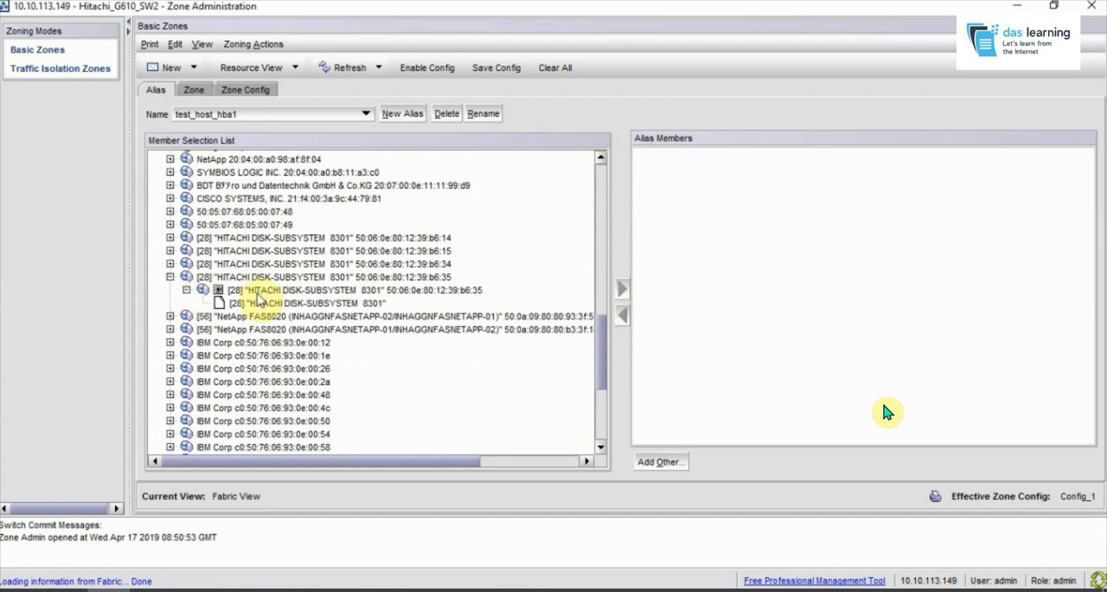
{"action": "left_click", "coordinate": [346, 291]}
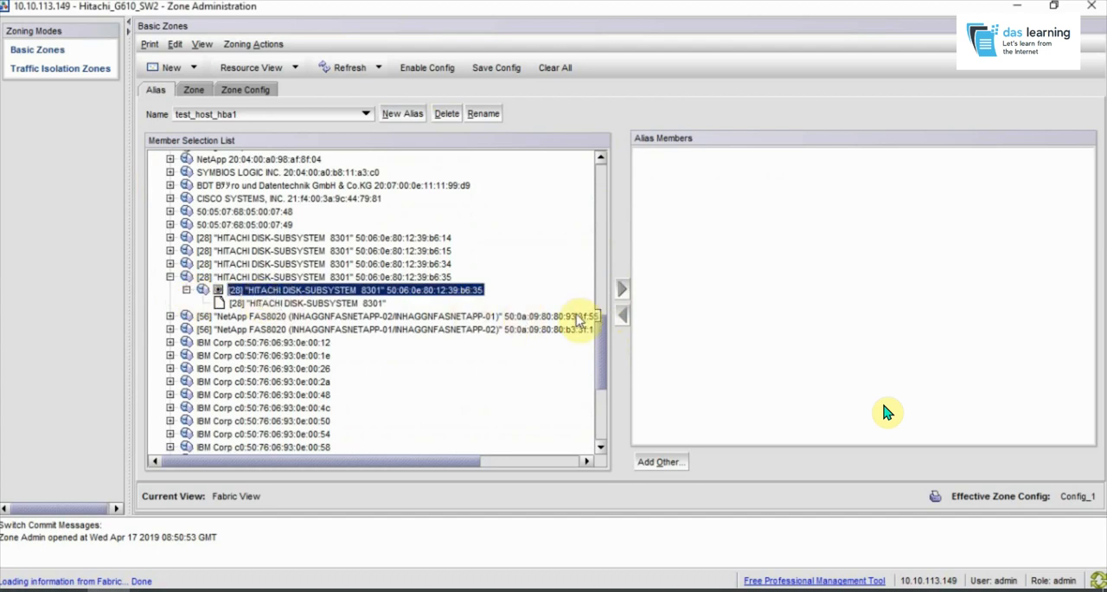
{"action": "mouse_move", "coordinate": [1051, 440]}
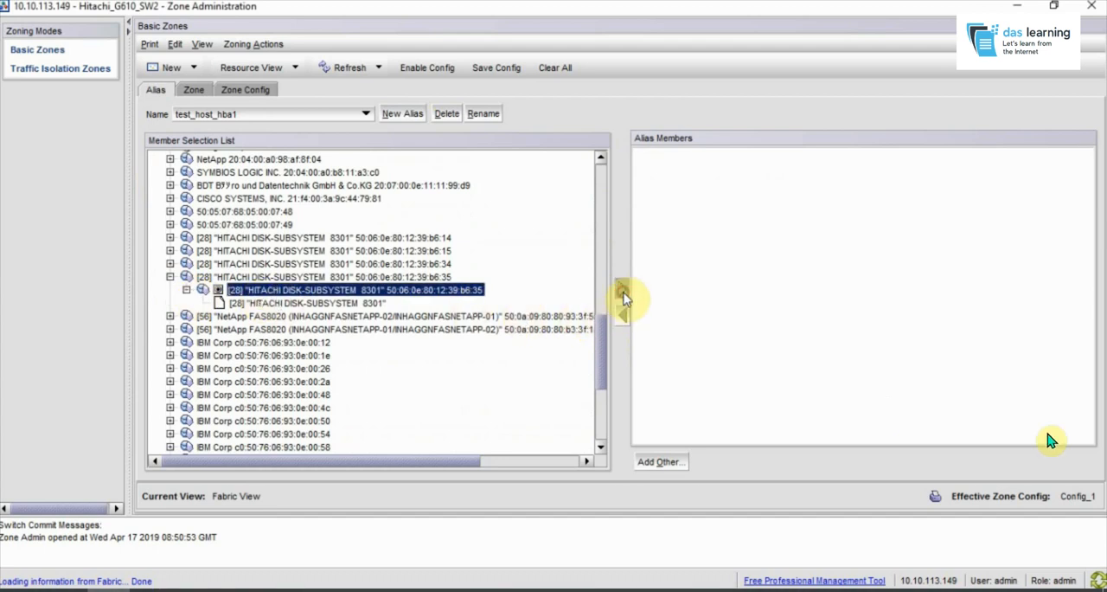
{"action": "left_click", "coordinate": [623, 287]}
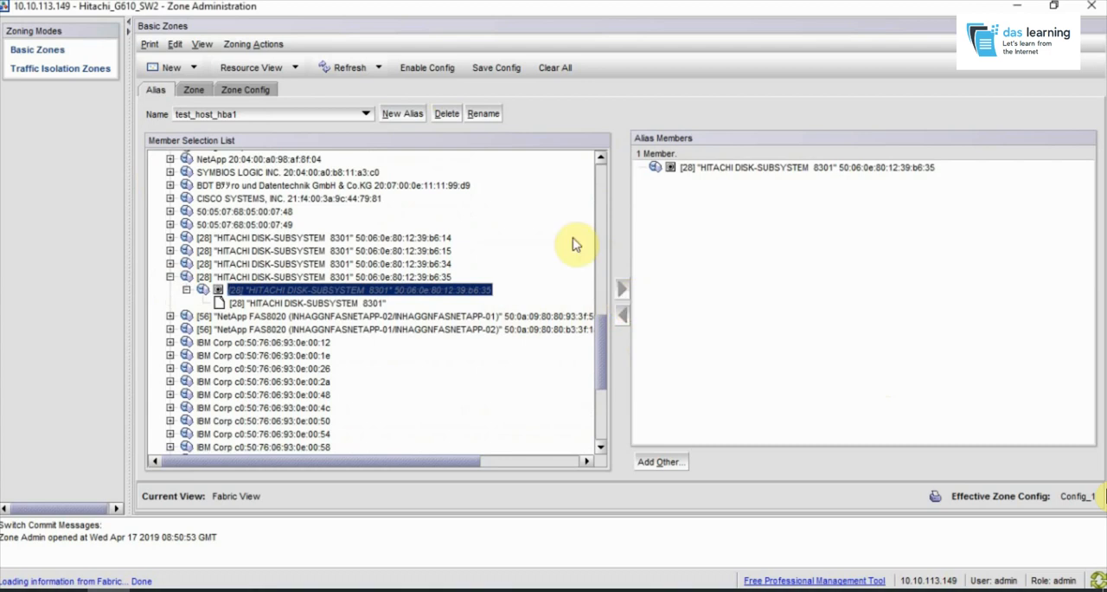
Rename the Hitachi-port alias to hitachi_port_4A, keeping its single member
{"action": "left_click", "coordinate": [482, 114]}
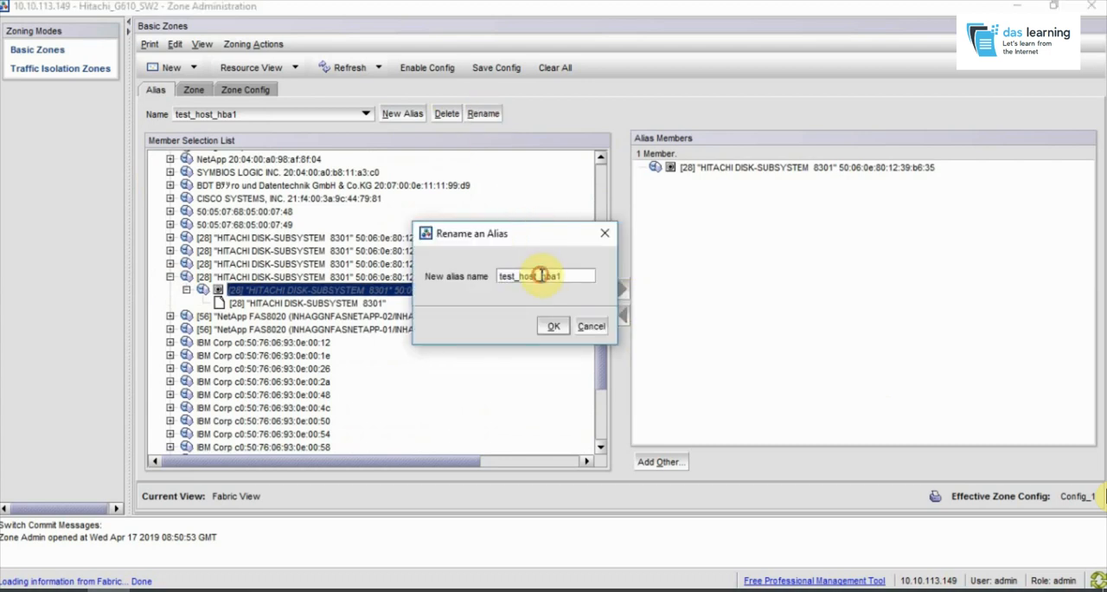
{"action": "type", "text": "hitachi_port_3A"}
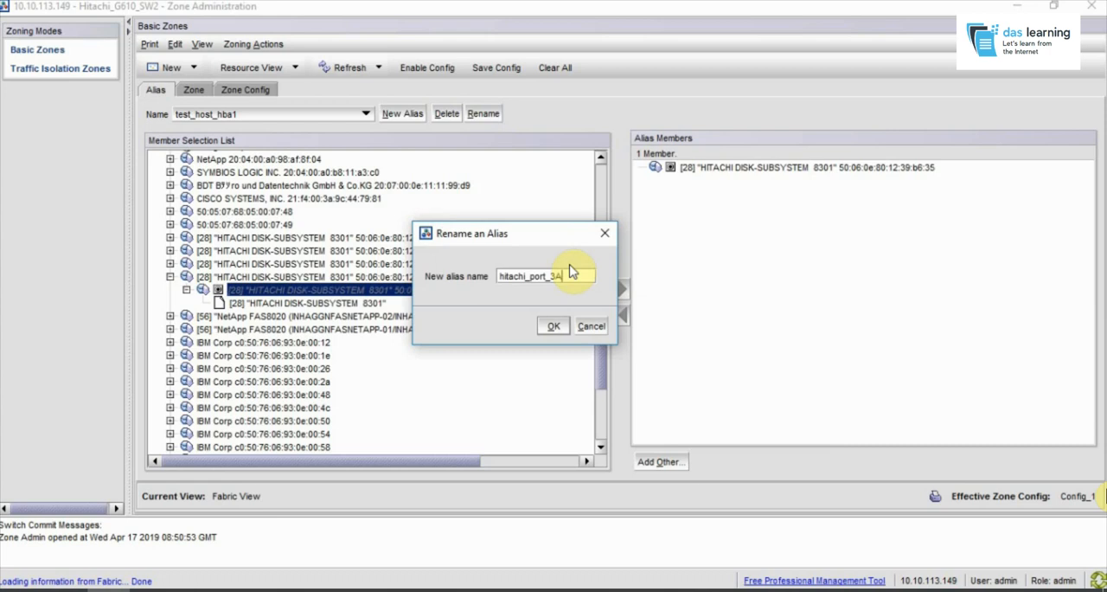
{"action": "mouse_move", "coordinate": [560, 299]}
{"action": "type", "text": "4"}
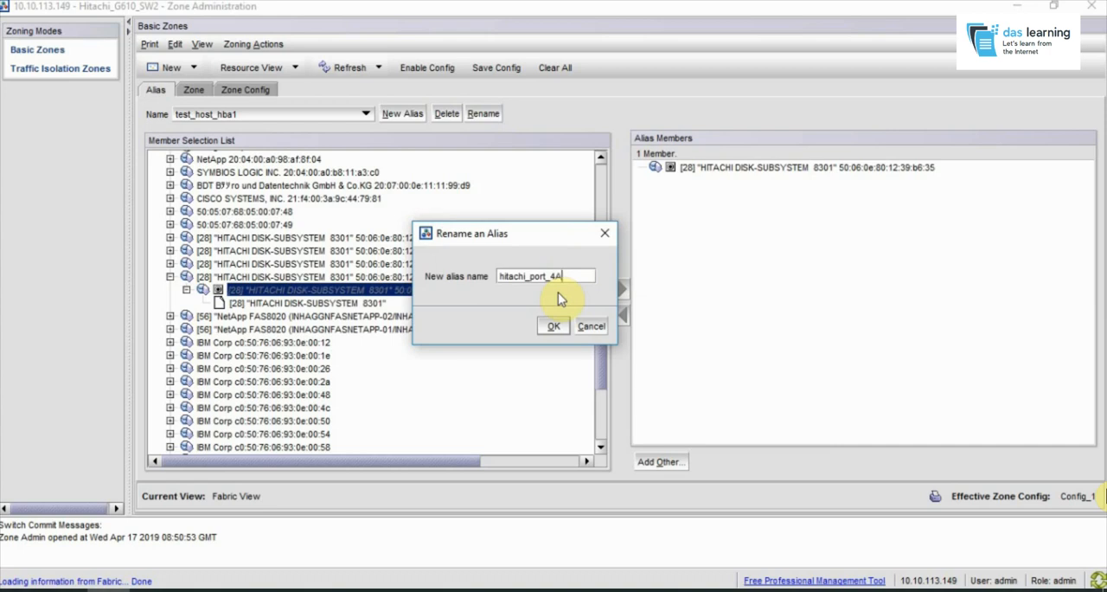
{"action": "left_click", "coordinate": [554, 325]}
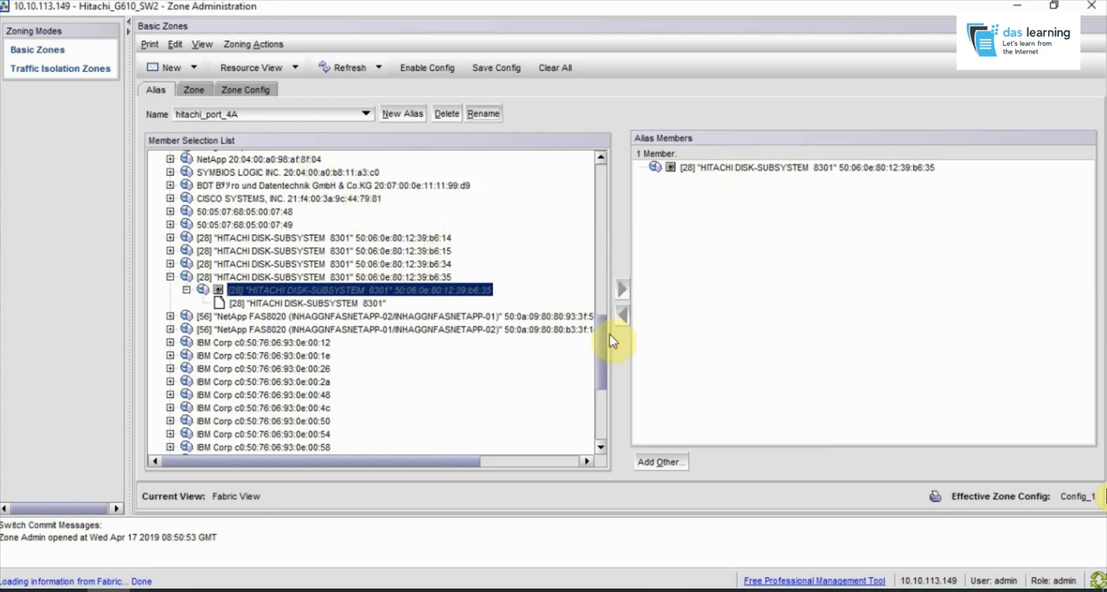
{"action": "left_click", "coordinate": [365, 114]}
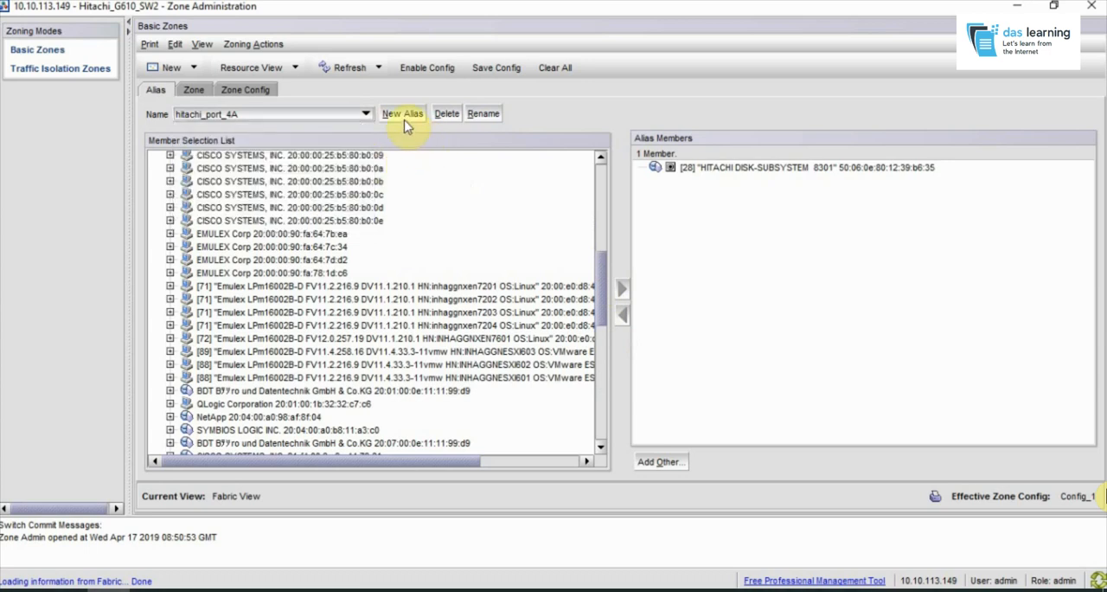
Create a new alias named test_host_hba1
{"action": "left_click", "coordinate": [402, 114]}
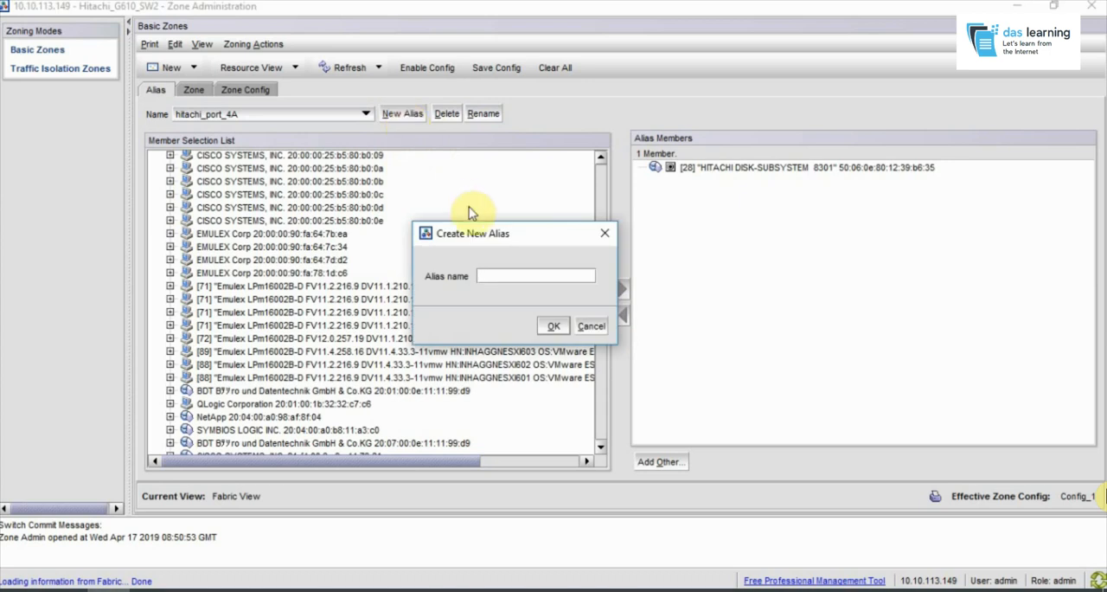
{"action": "type", "text": "test_h"}
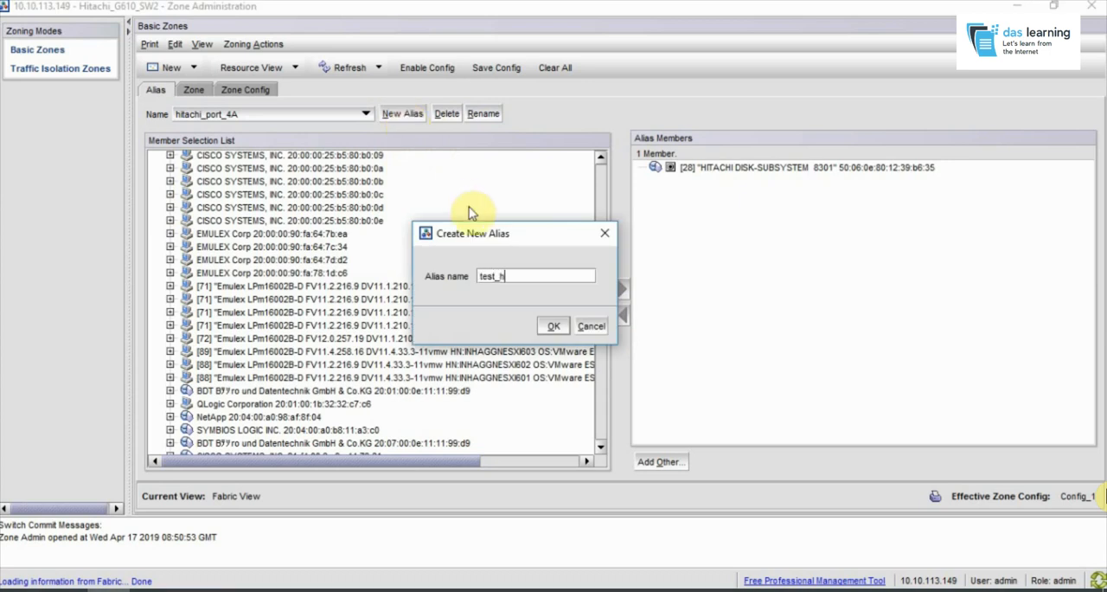
{"action": "type", "text": "ost_"}
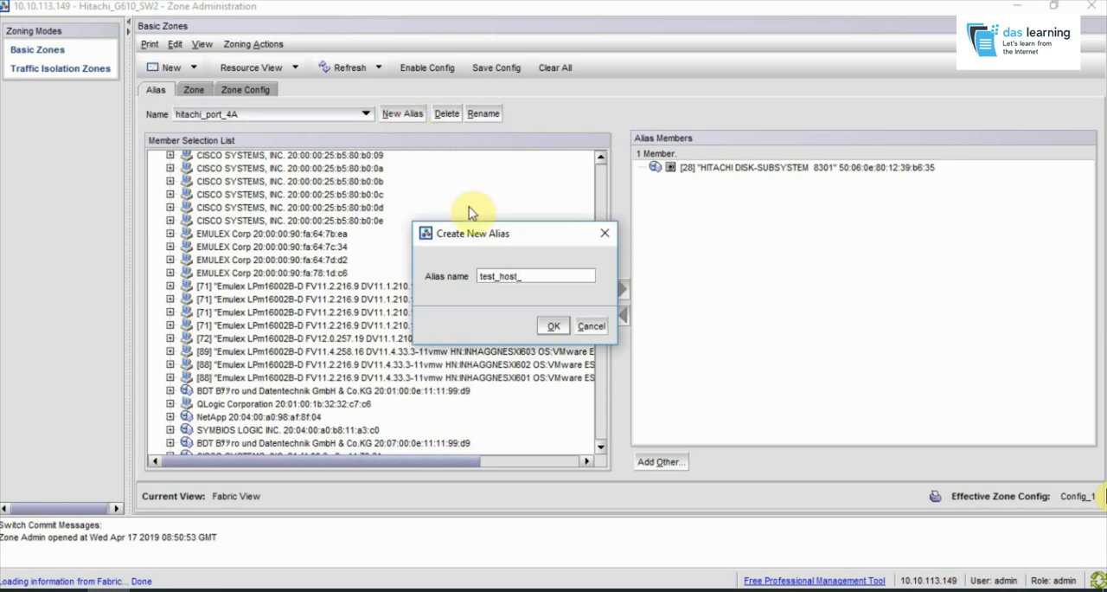
{"action": "type", "text": "hba"}
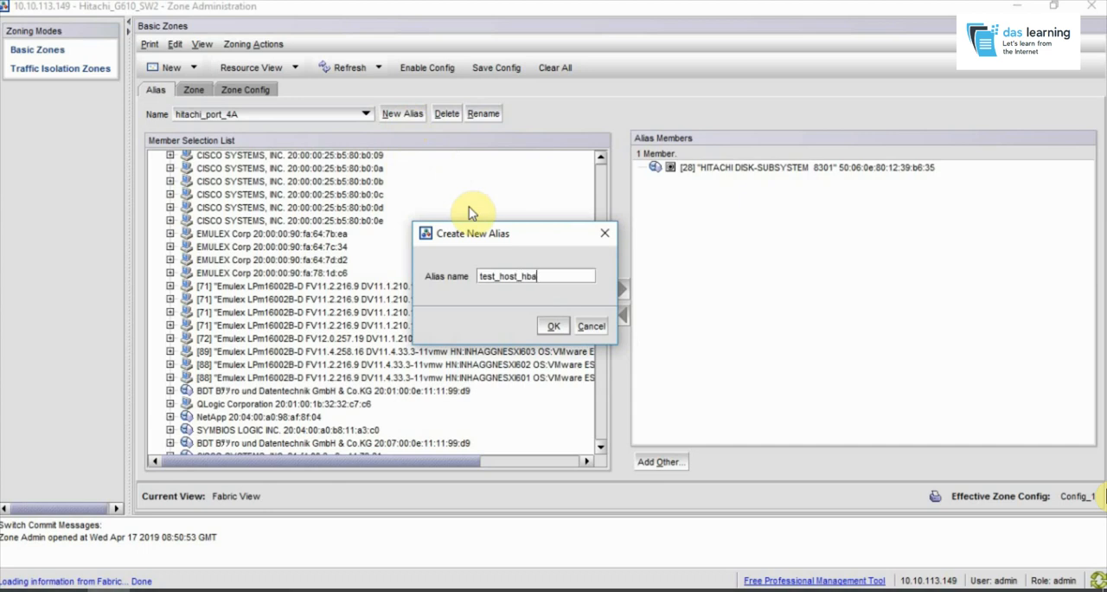
{"action": "type", "text": "1"}
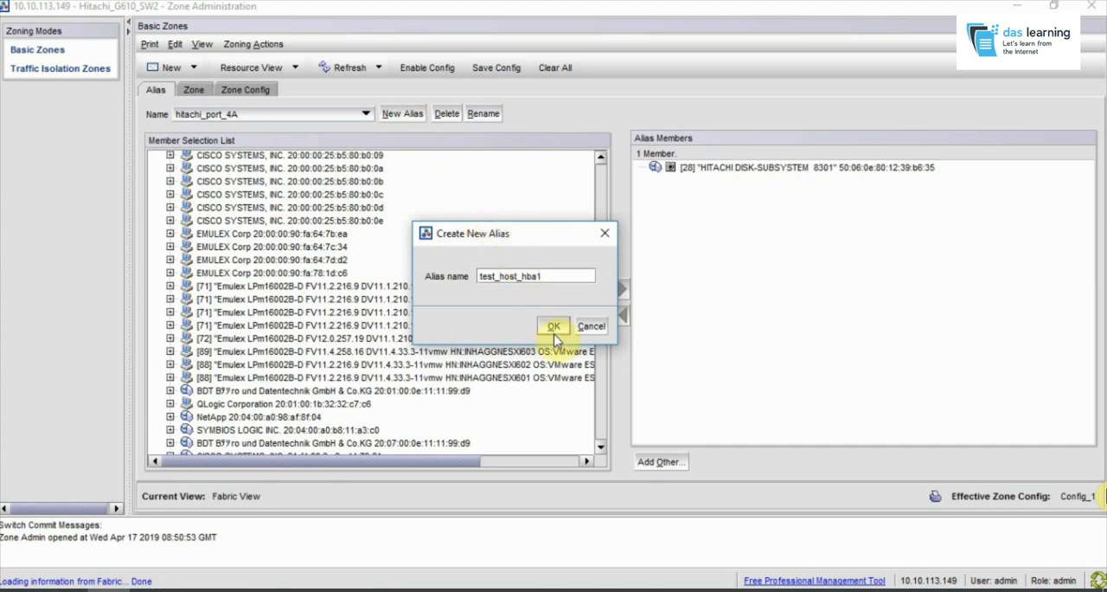
{"action": "left_click", "coordinate": [553, 325]}
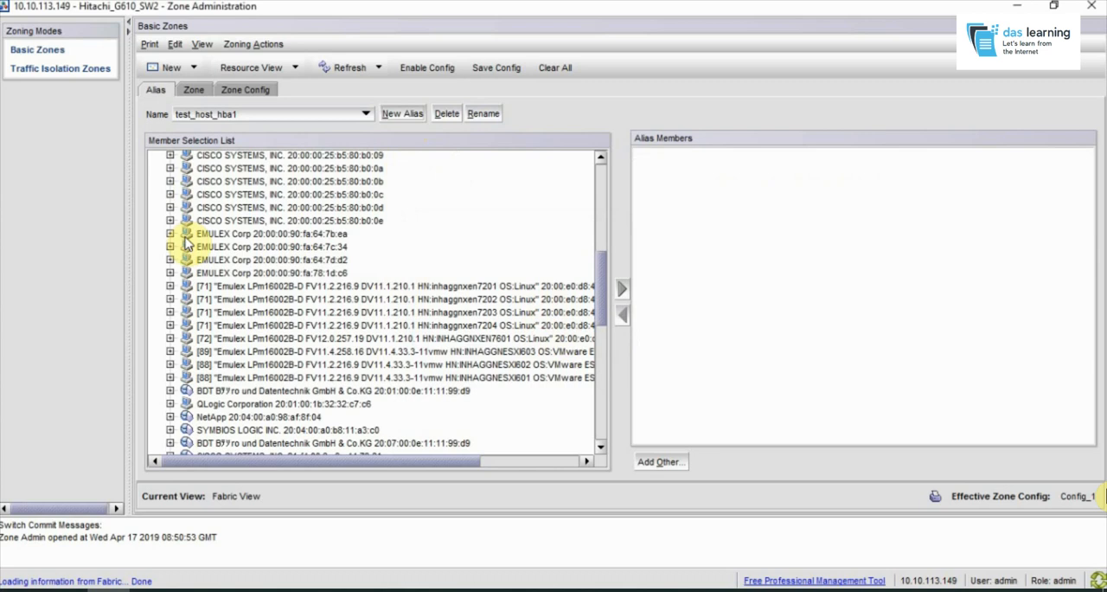
Add the EMULEX port 10:00:00:90:fa:64:7b:ea as a member of test_host_hba1
{"action": "left_click", "coordinate": [172, 234]}
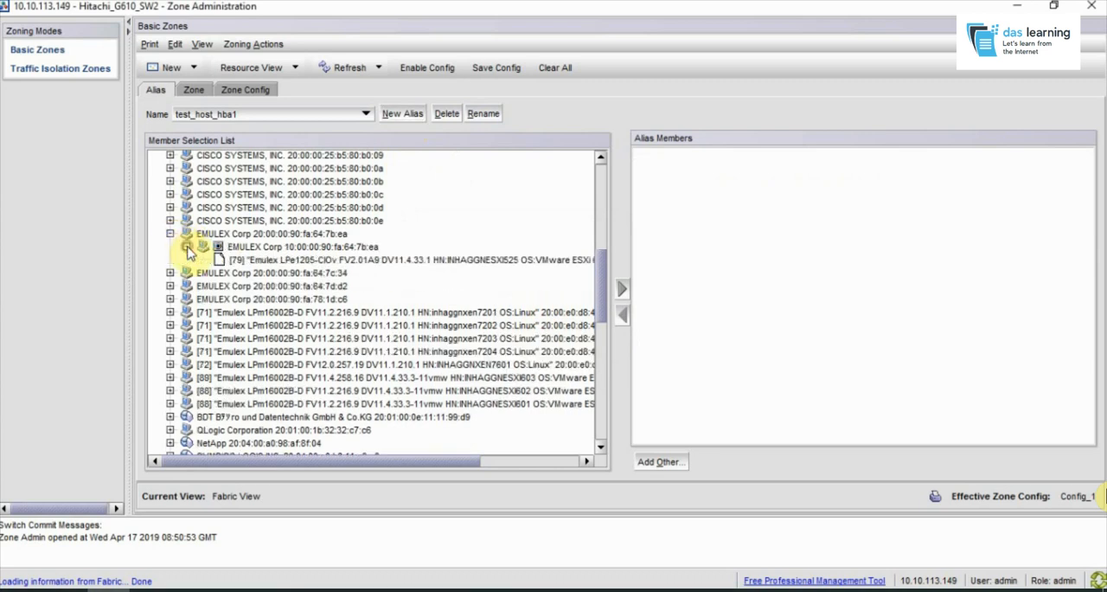
{"action": "left_click", "coordinate": [303, 246]}
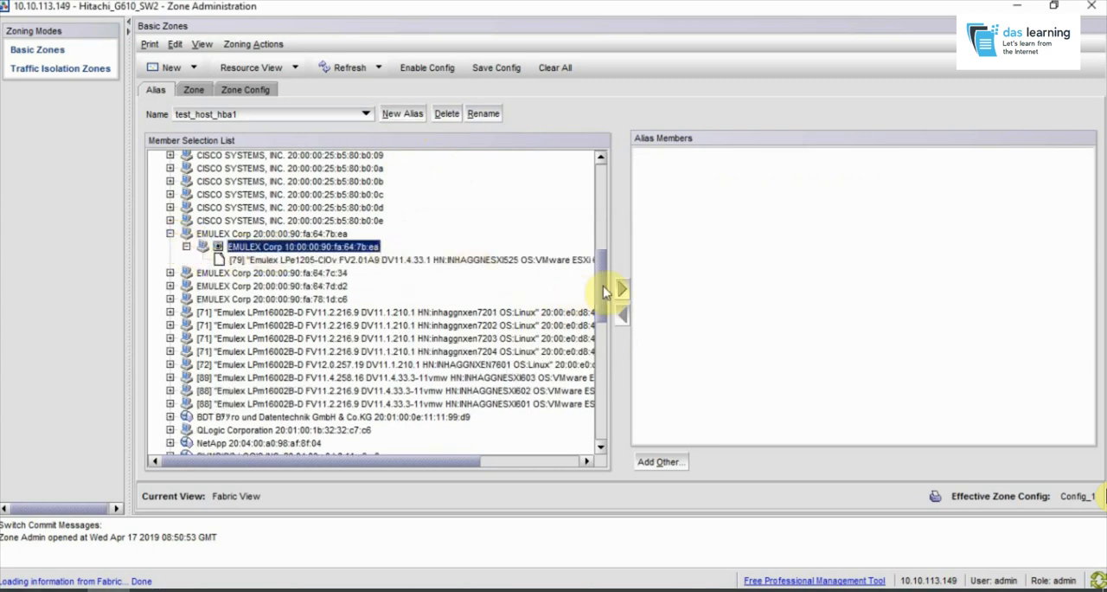
{"action": "mouse_move", "coordinate": [621, 293]}
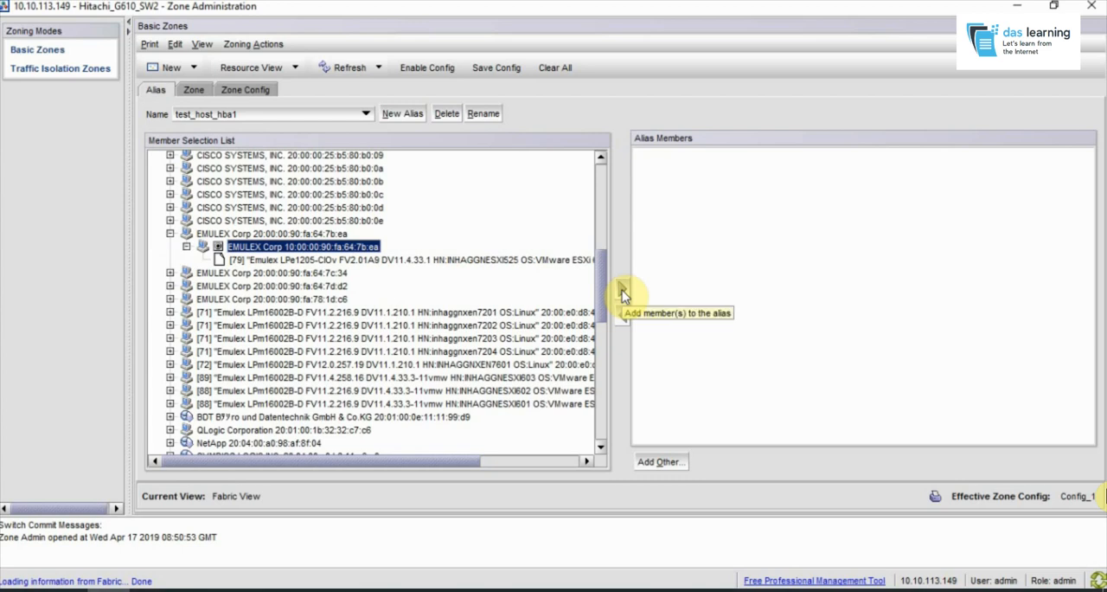
{"action": "left_click", "coordinate": [623, 287]}
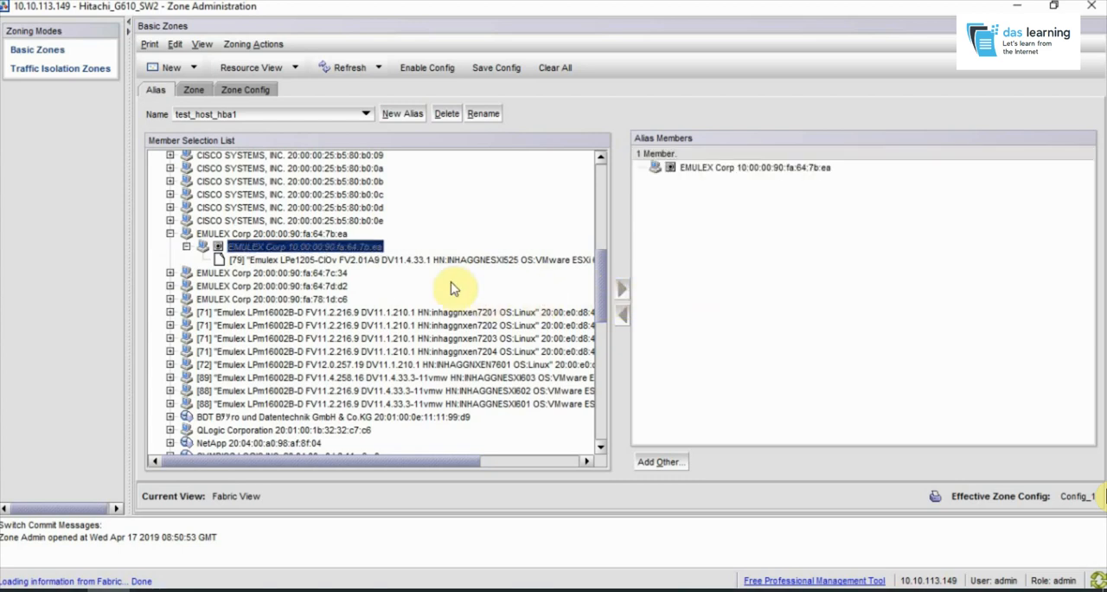
{"action": "mouse_move", "coordinate": [602, 283]}
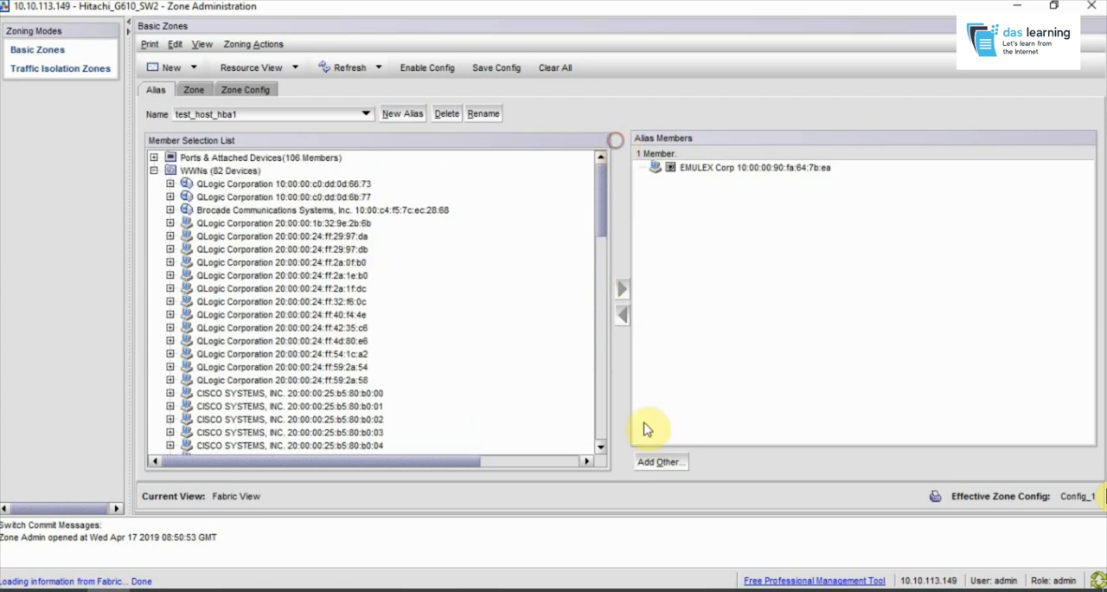
Enter a partial WWN 20:90000 in the Add Other prompt, then close it without adding
{"action": "left_click", "coordinate": [661, 460]}
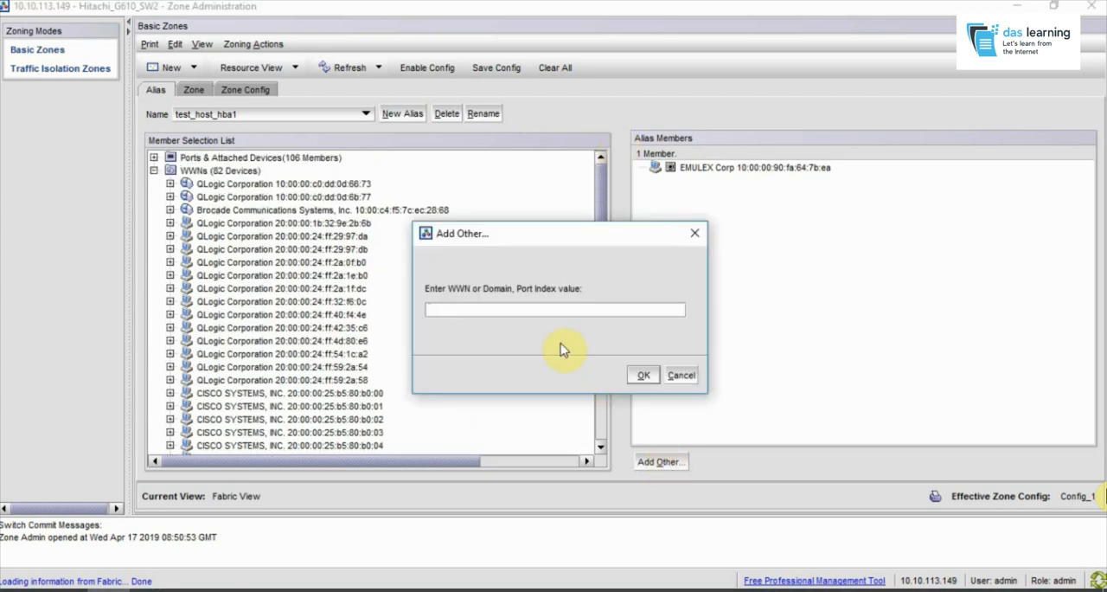
{"action": "type", "text": "20:90"}
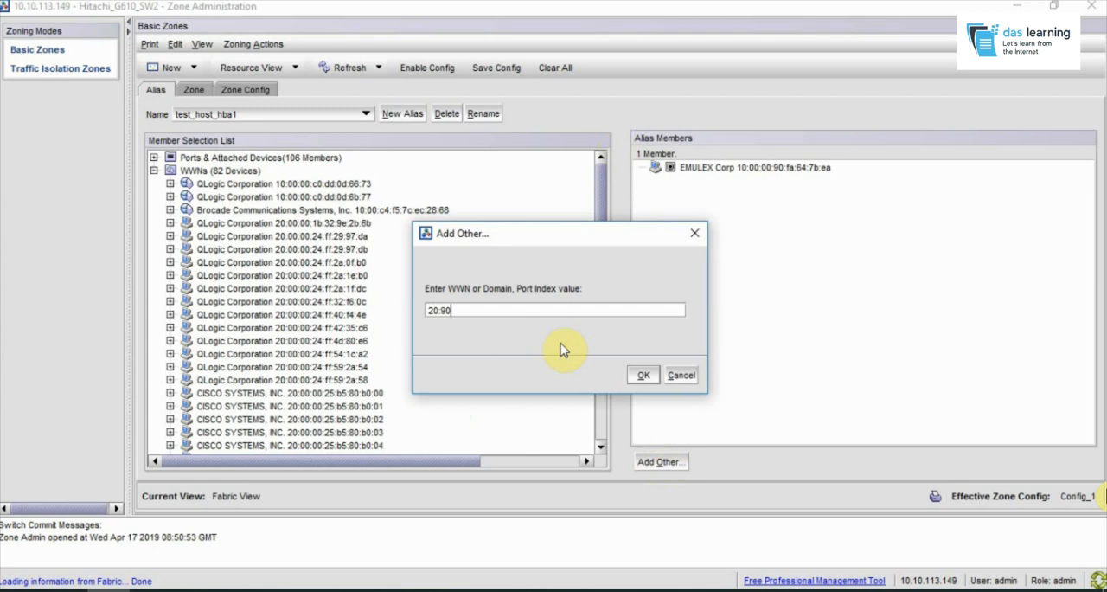
{"action": "type", "text": "000"}
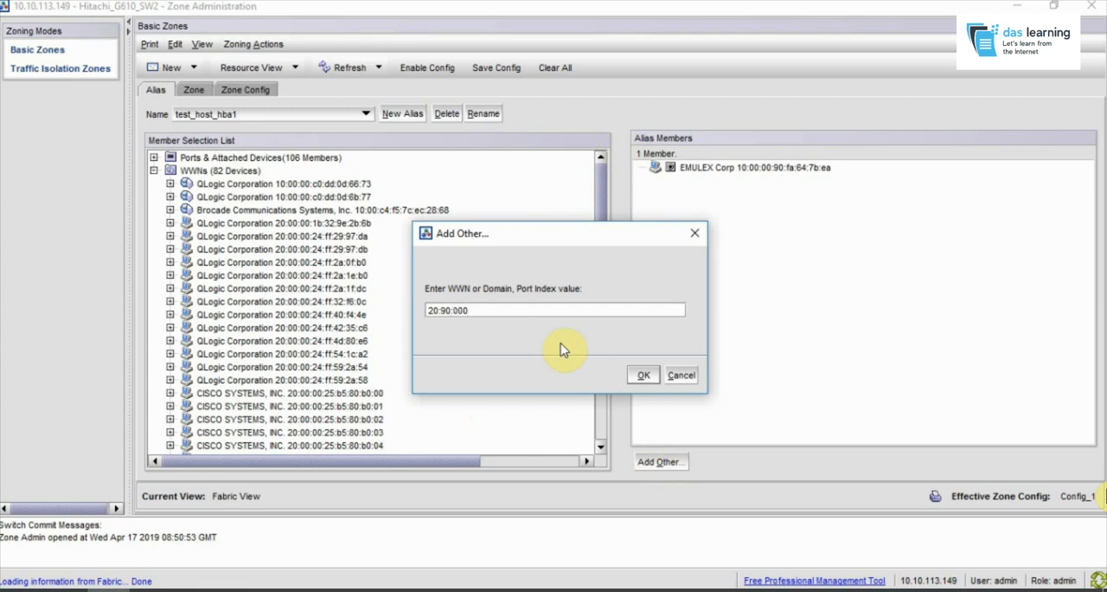
{"action": "left_click", "coordinate": [681, 374]}
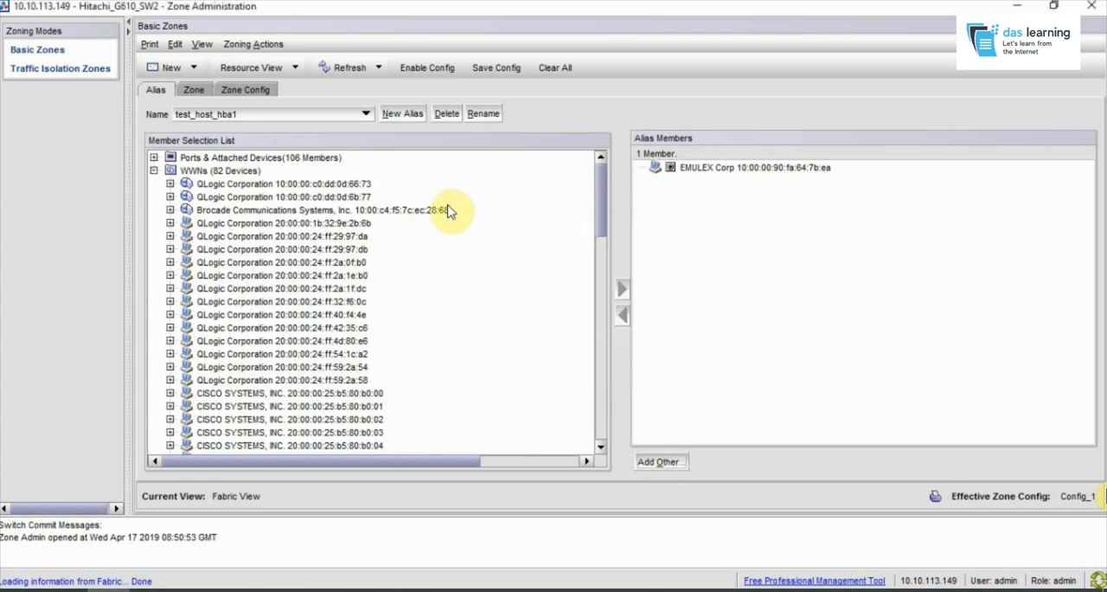
Create a new regular zone named test_zone from the Zone page
{"action": "left_click", "coordinate": [194, 90]}
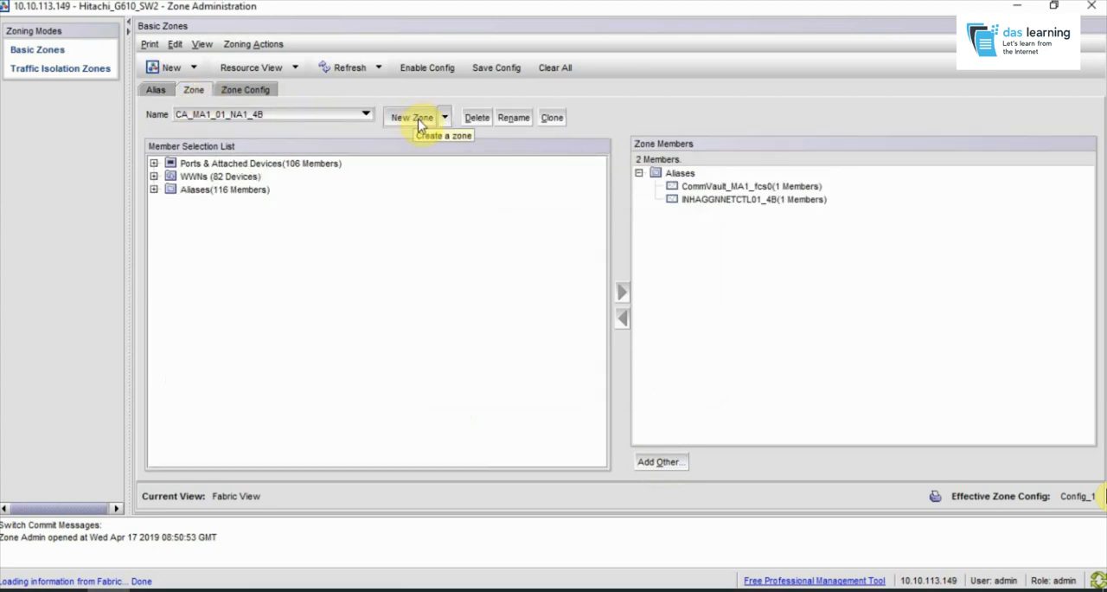
{"action": "left_click", "coordinate": [443, 117]}
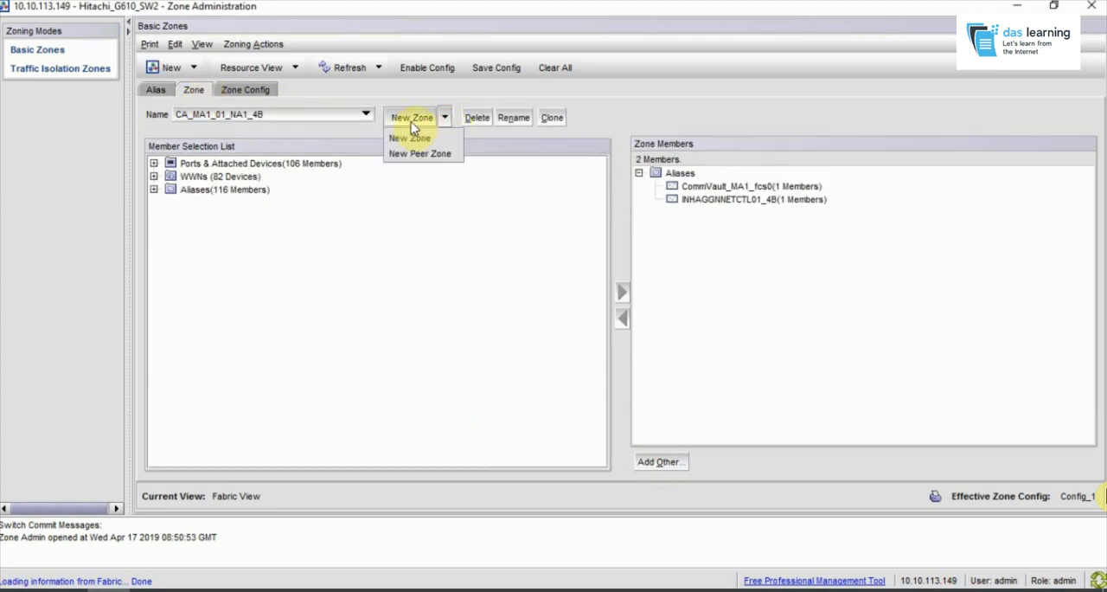
{"action": "left_click", "coordinate": [408, 138]}
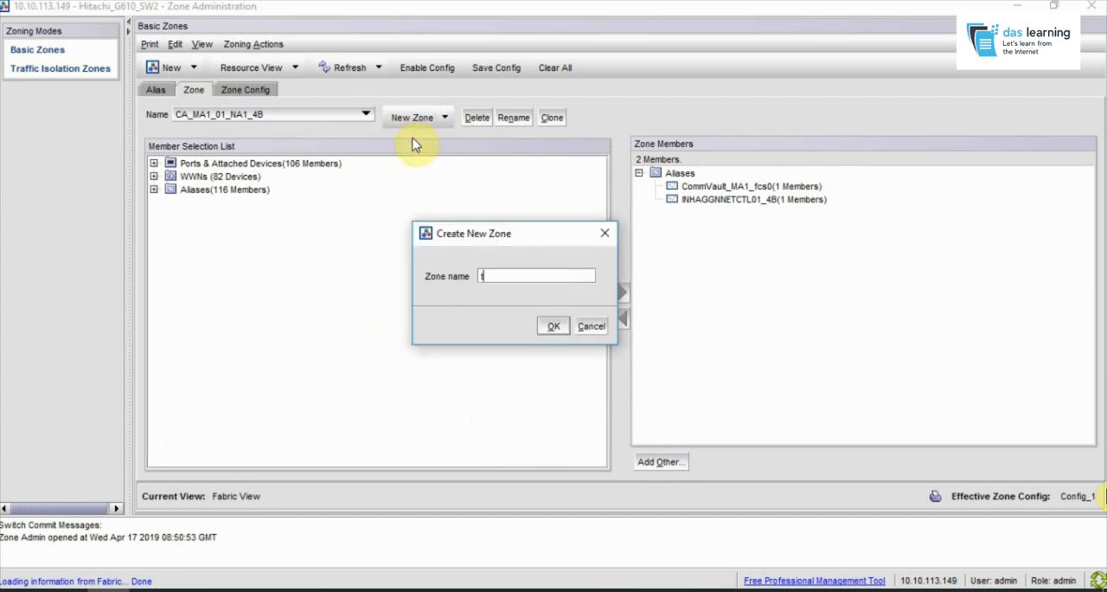
{"action": "type", "text": "test_z"}
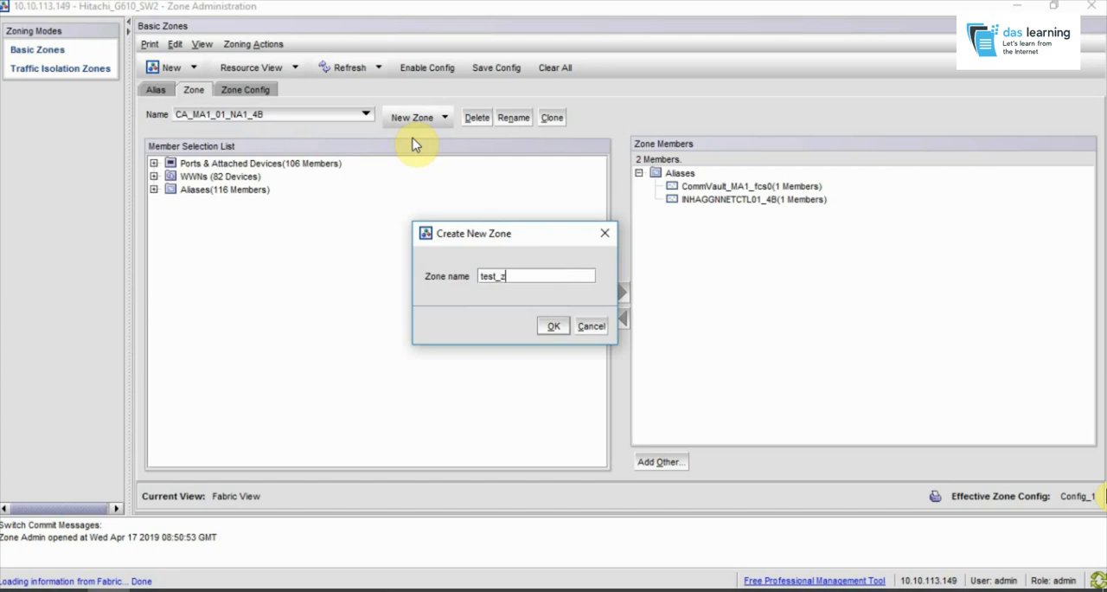
{"action": "type", "text": "one"}
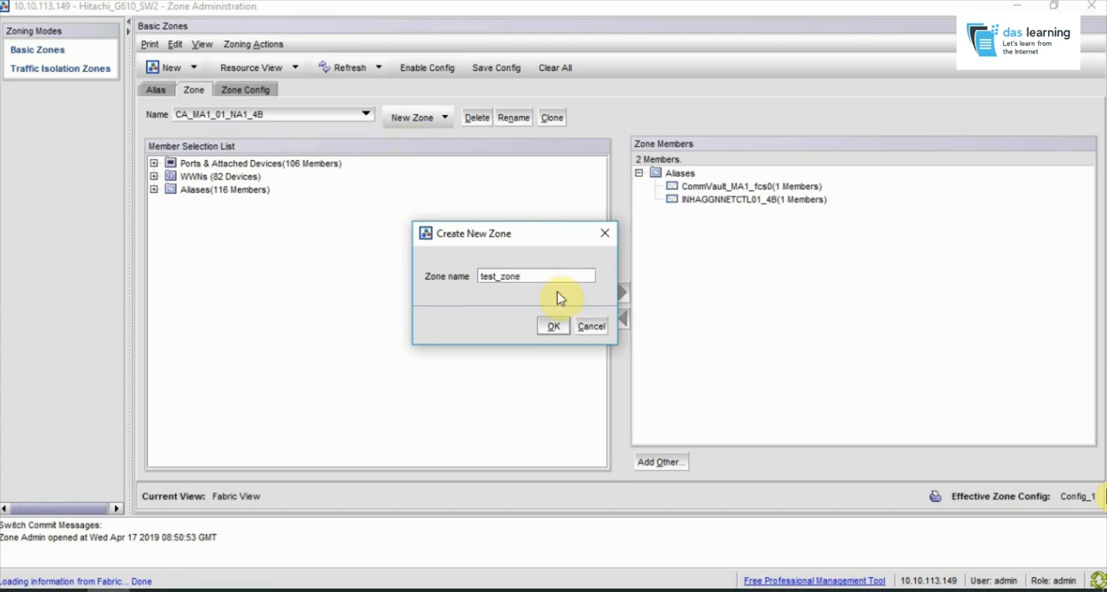
{"action": "left_click", "coordinate": [553, 325]}
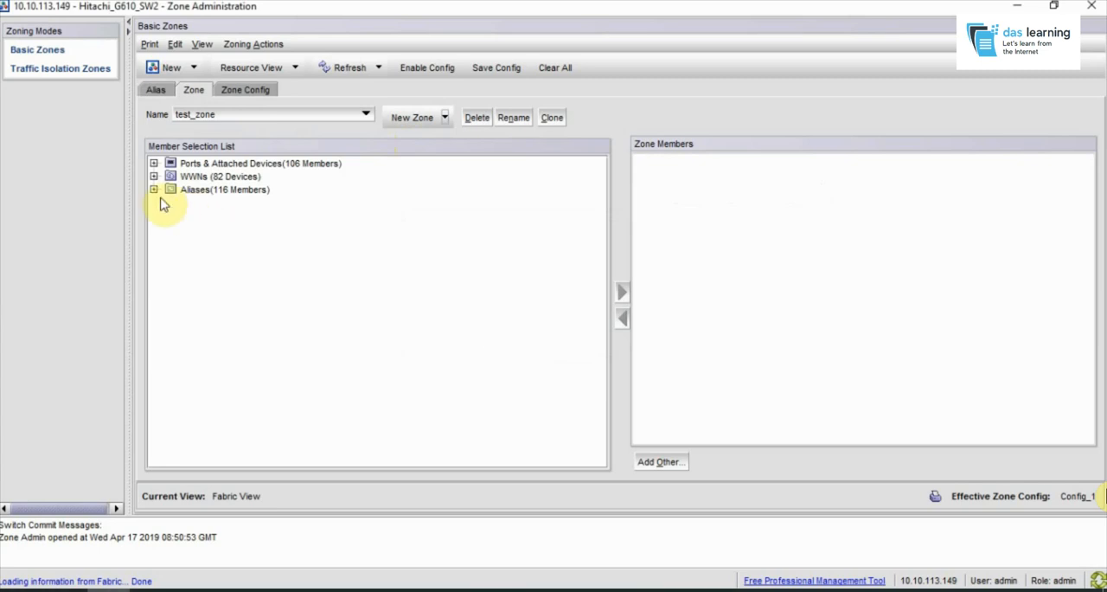
Add the aliases test_host_hba1 and hitachi_port_4A as members of test_zone
{"action": "left_click", "coordinate": [152, 191]}
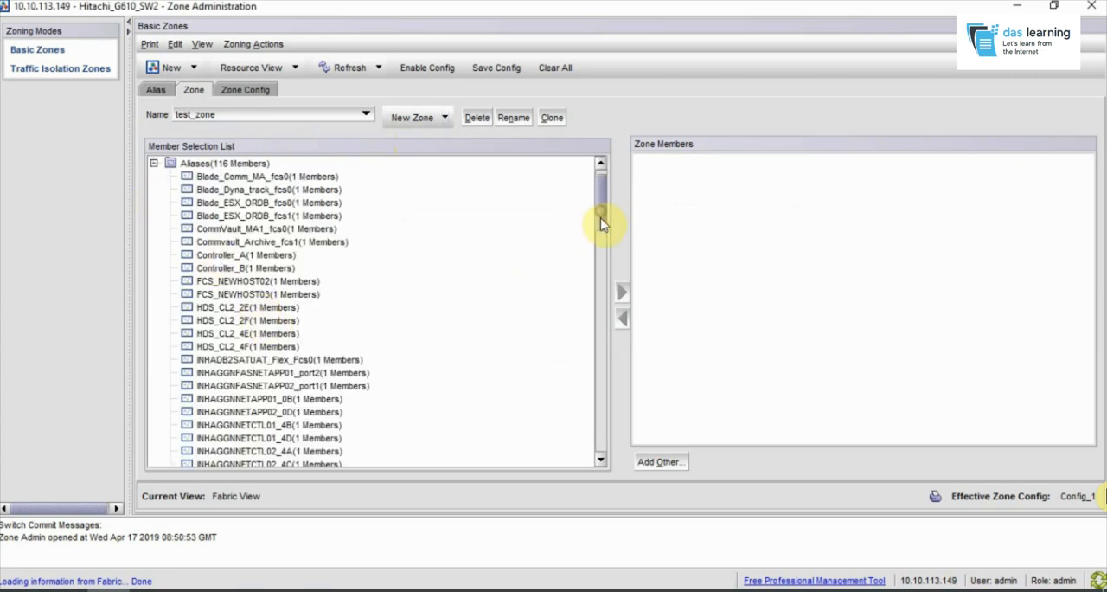
{"action": "left_click_drag", "start_coordinate": [602, 223], "coordinate": [602, 446]}
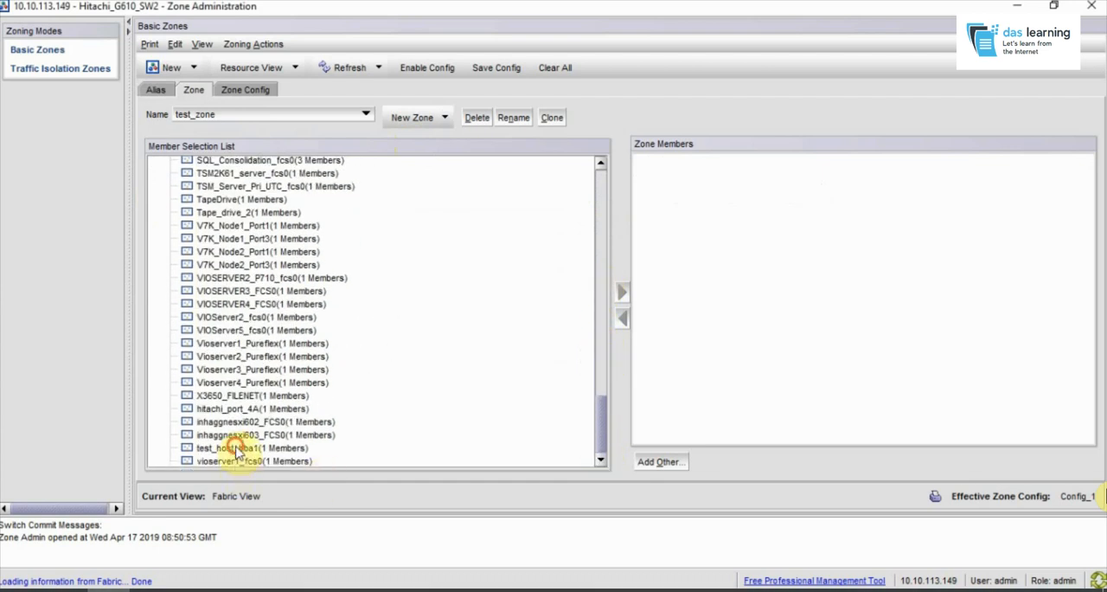
{"action": "left_click", "coordinate": [229, 446]}
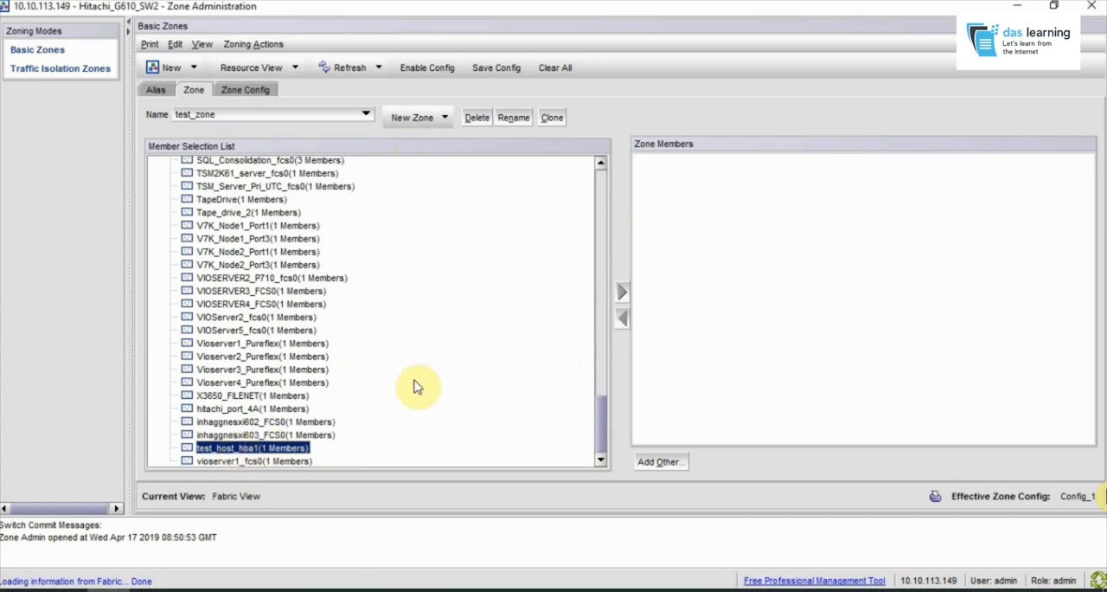
{"action": "mouse_move", "coordinate": [623, 291]}
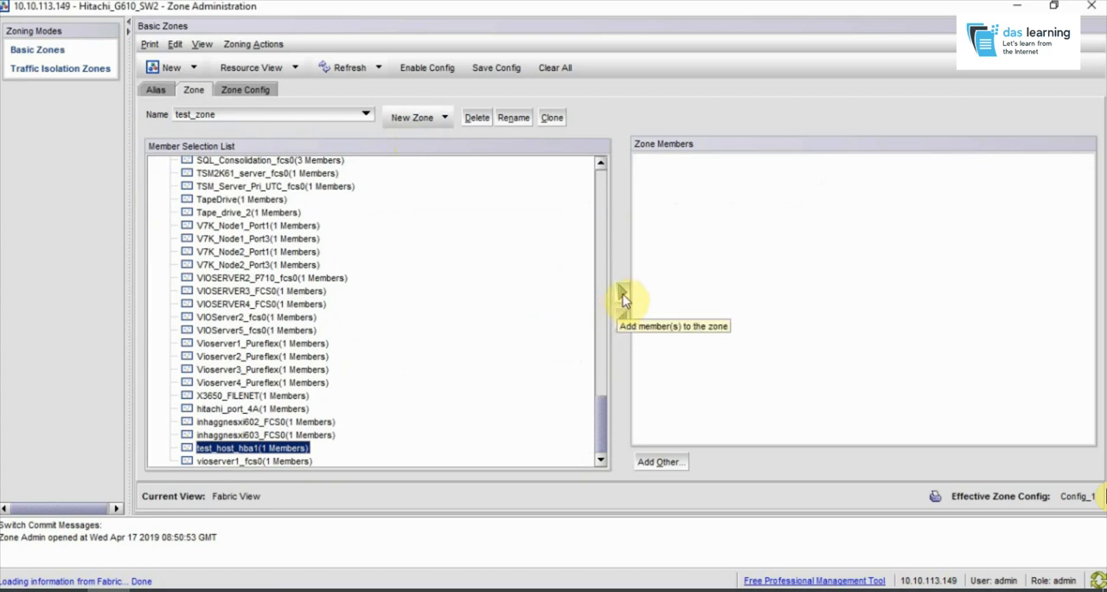
{"action": "left_click", "coordinate": [622, 290]}
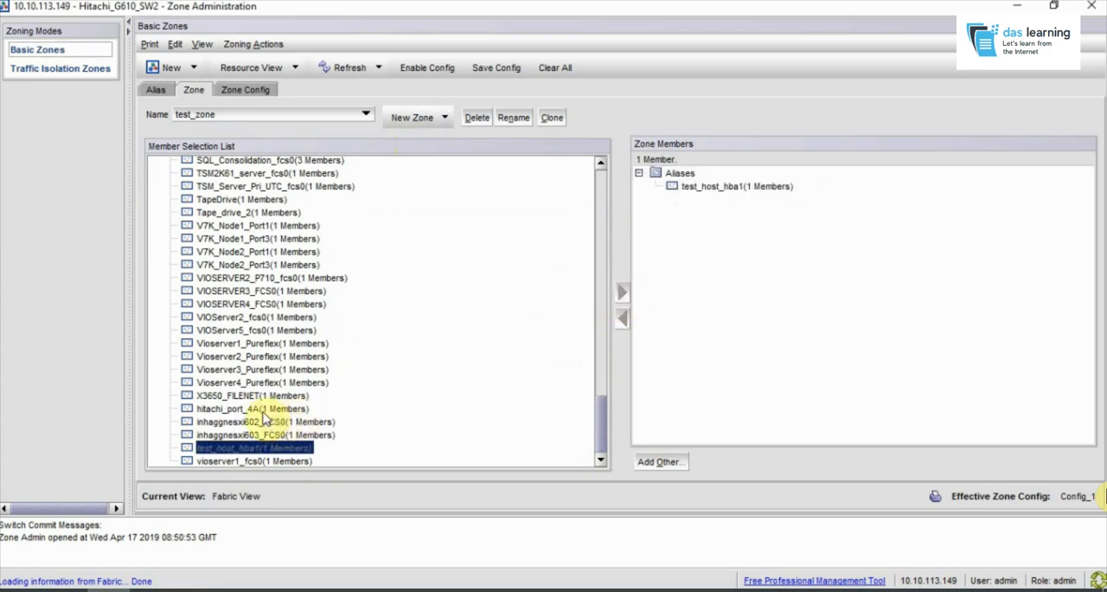
{"action": "left_click", "coordinate": [623, 291]}
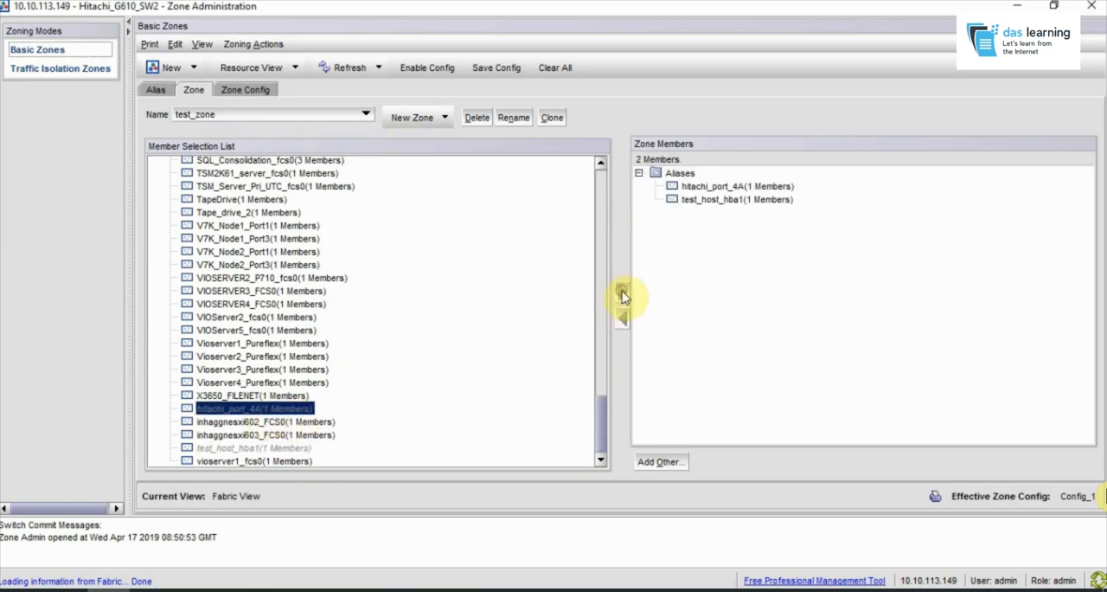
{"action": "mouse_move", "coordinate": [311, 131]}
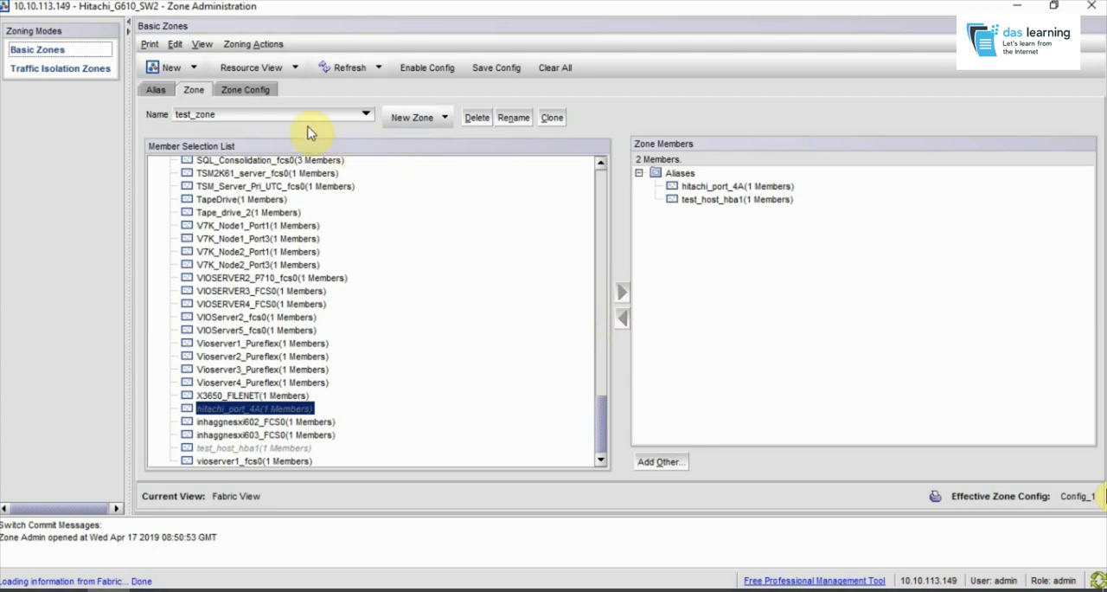
Expand the available zones list on the Zone Config page and scroll to test_zone
{"action": "left_click", "coordinate": [245, 90]}
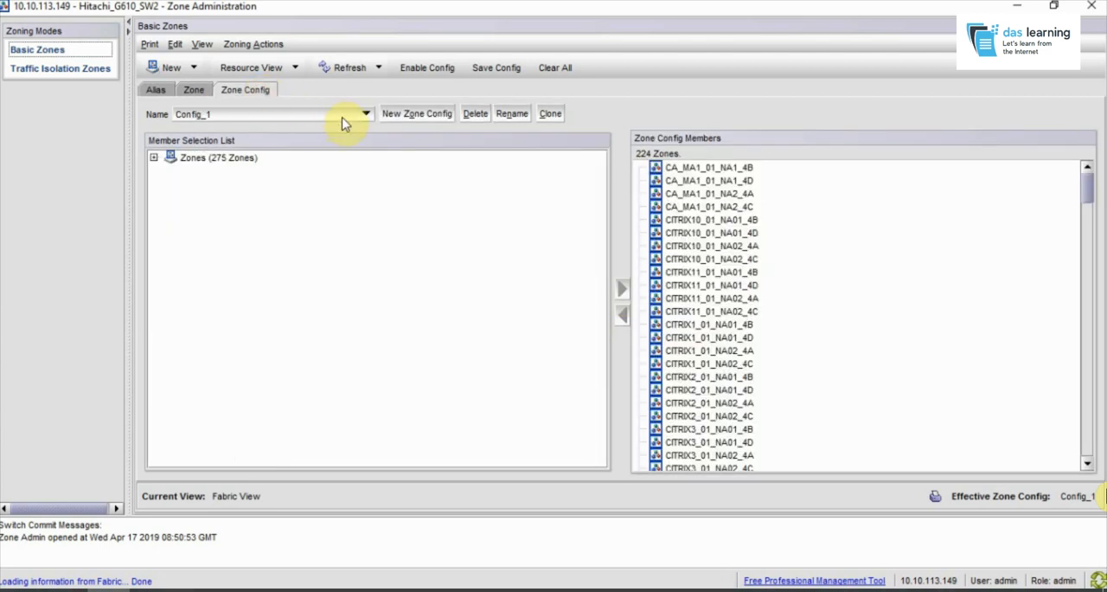
{"action": "mouse_move", "coordinate": [234, 164]}
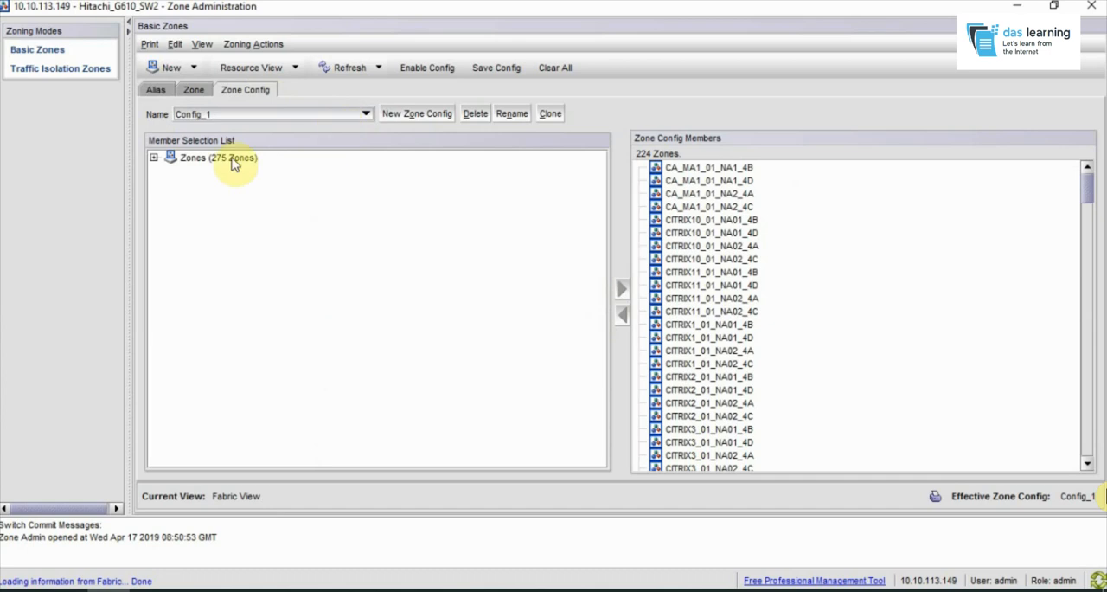
{"action": "left_click", "coordinate": [152, 157]}
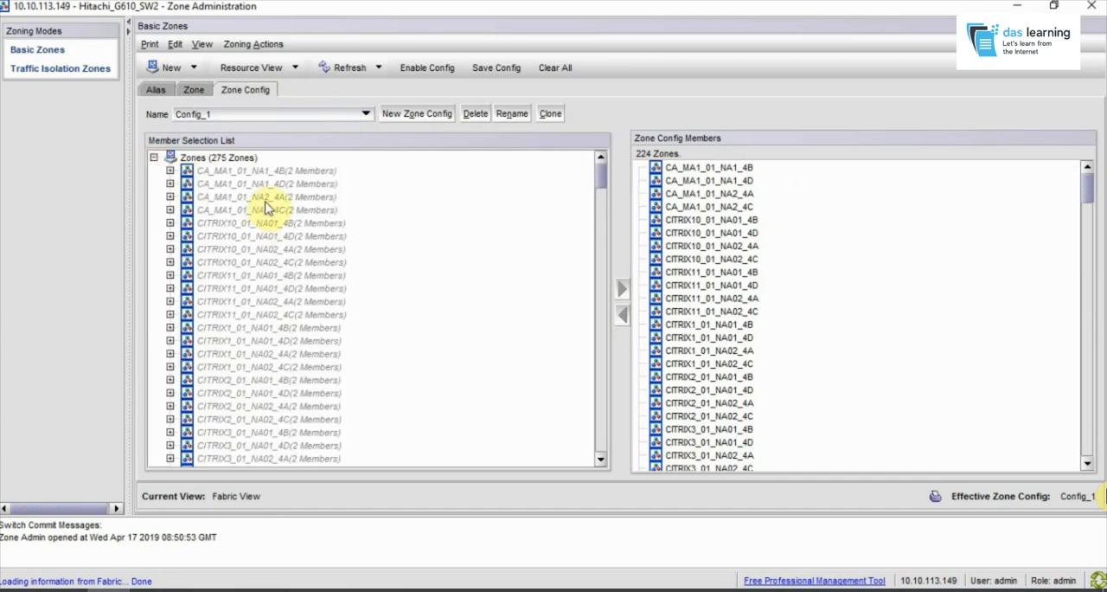
{"action": "scroll", "scroll_direction": "down", "scroll_amount": 3}
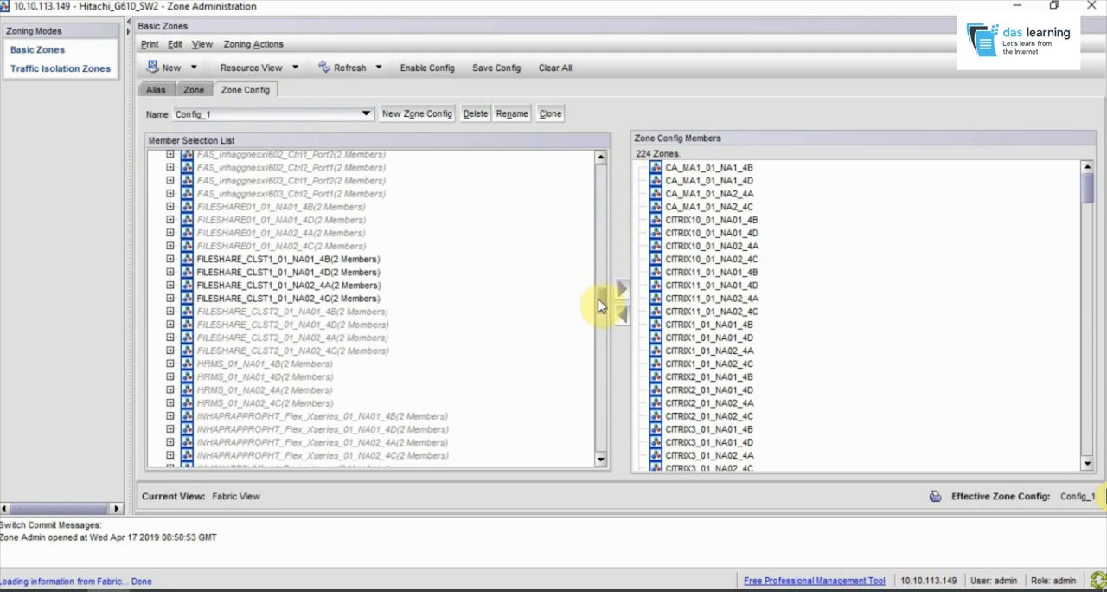
{"action": "scroll", "scroll_direction": "down", "scroll_amount": 3}
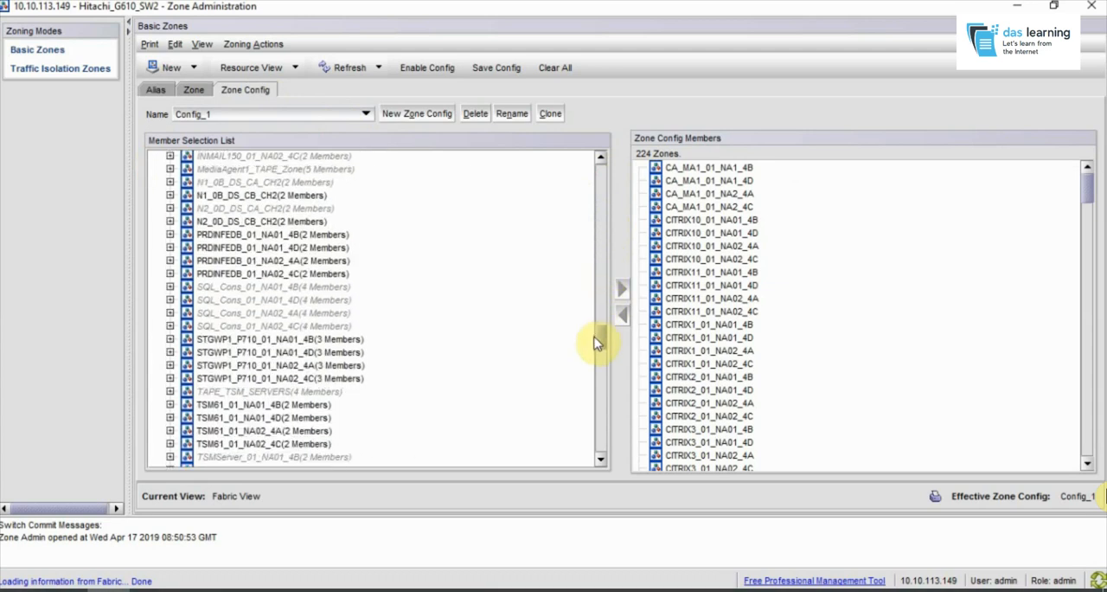
{"action": "scroll", "scroll_direction": "down", "scroll_amount": 3}
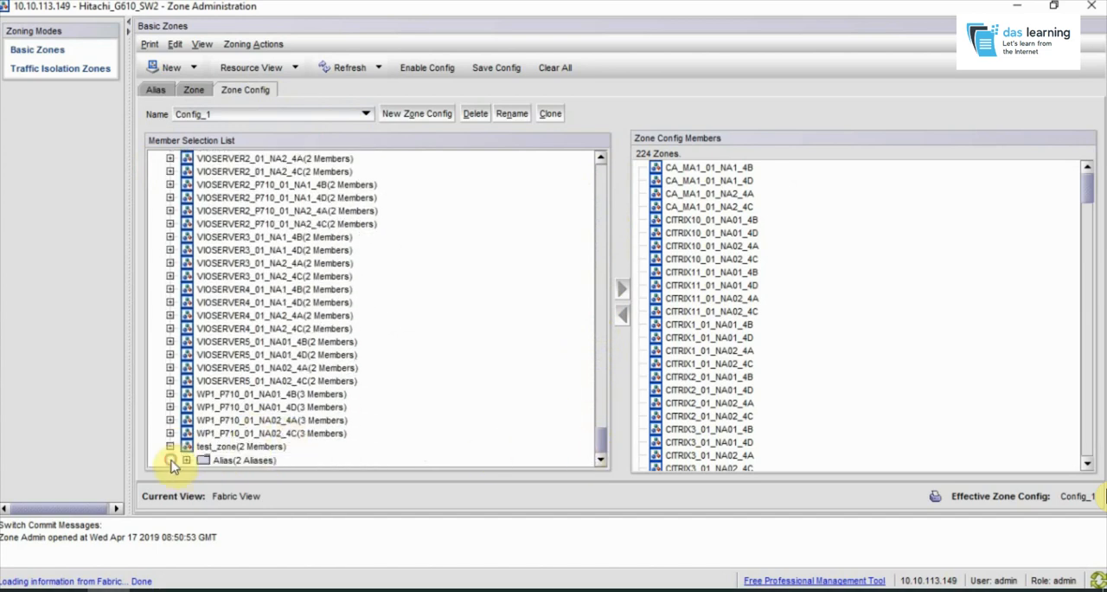
Add test_zone to Config_1, raising its member count to 225
{"action": "left_click", "coordinate": [187, 433]}
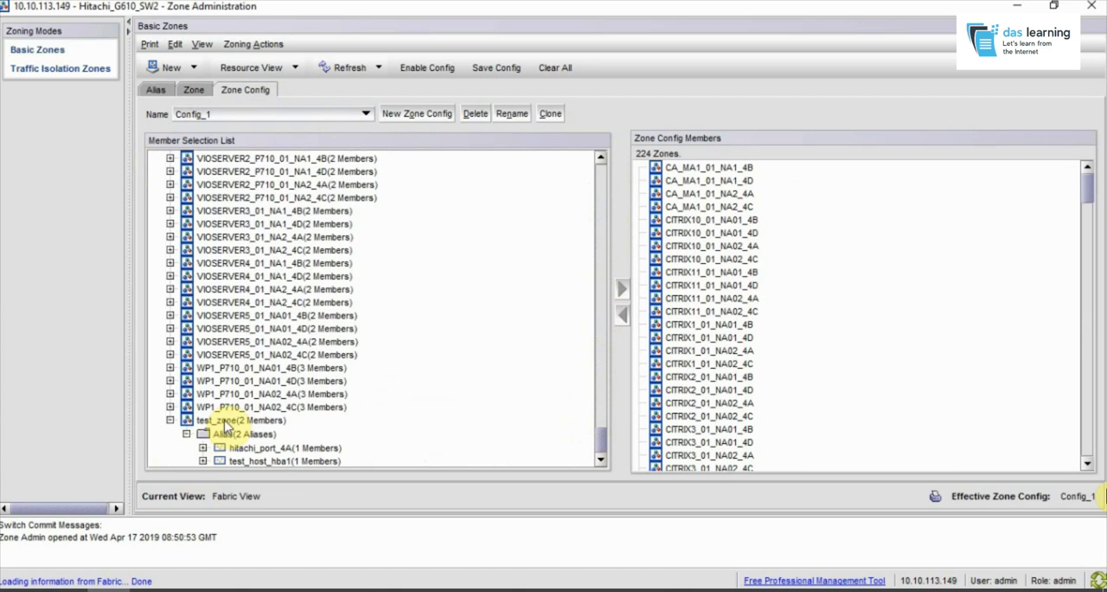
{"action": "left_click", "coordinate": [241, 418]}
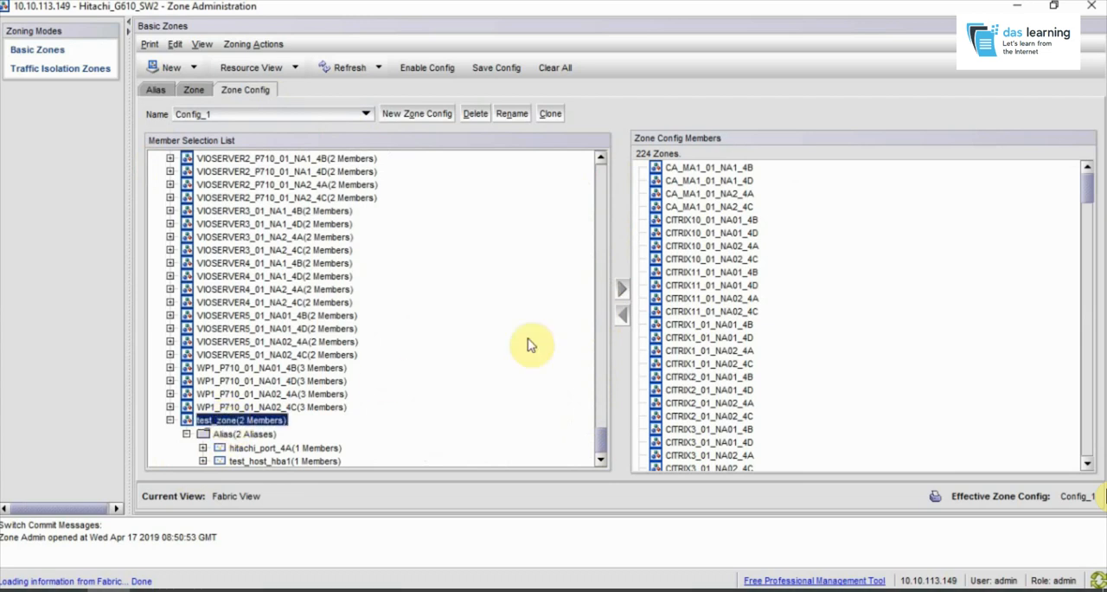
{"action": "left_click", "coordinate": [623, 287]}
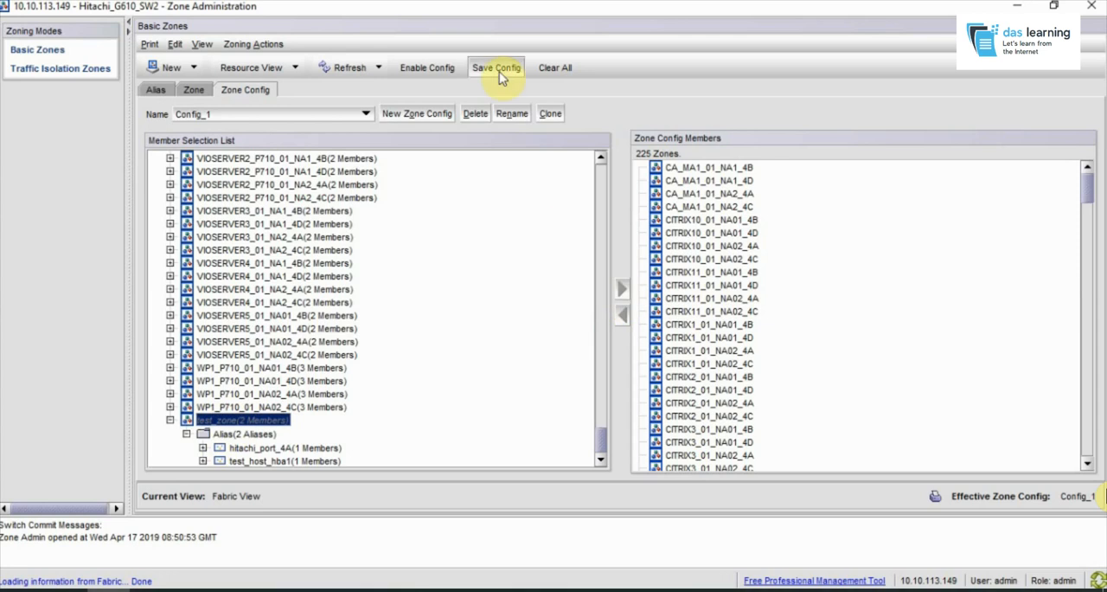
Save the defined zoning configurations and confirm committing them to the fabric
{"action": "left_click", "coordinate": [495, 67]}
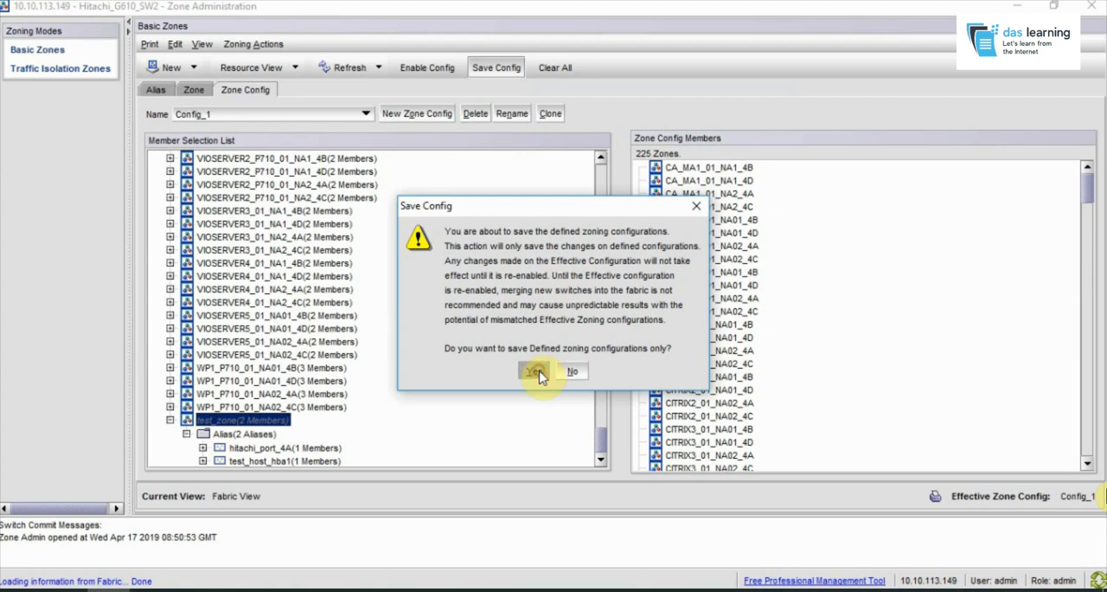
{"action": "left_click", "coordinate": [533, 370]}
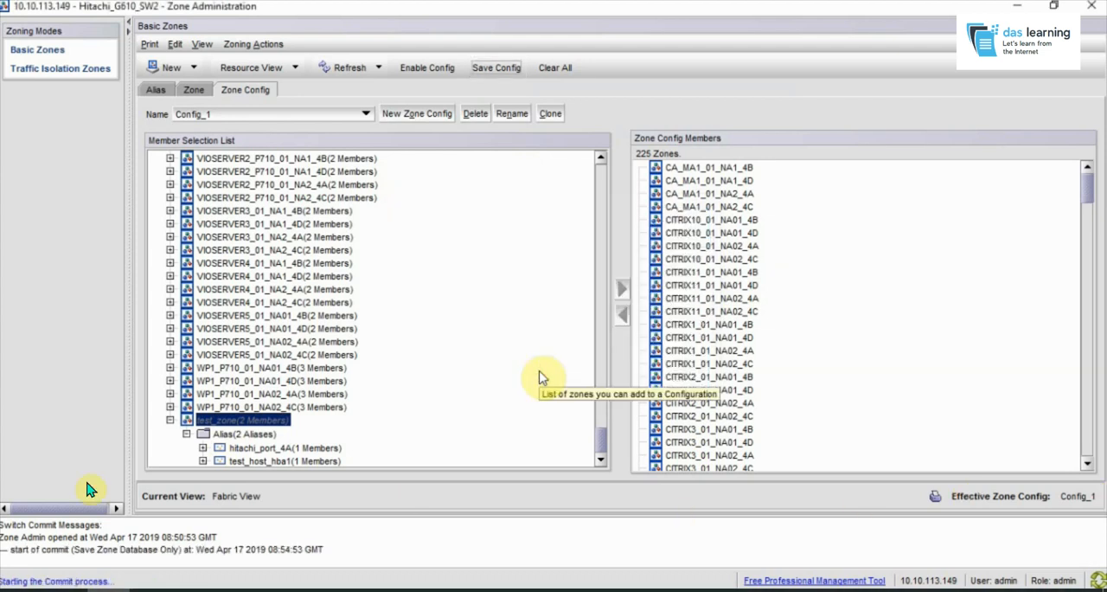
{"action": "mouse_move", "coordinate": [735, 585]}
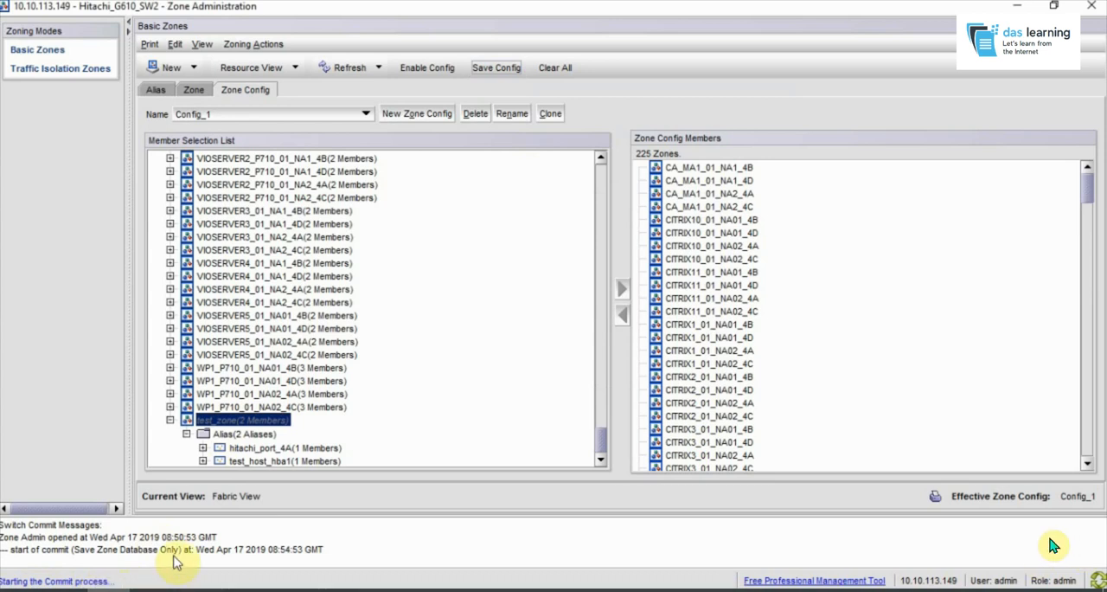
{"action": "mouse_move", "coordinate": [286, 550]}
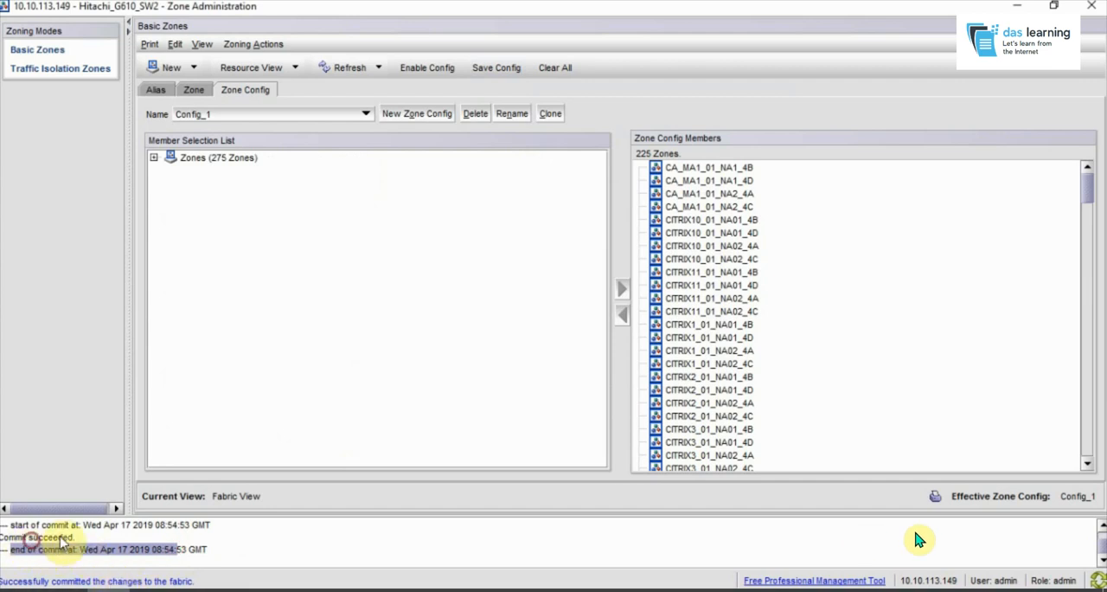
{"action": "mouse_move", "coordinate": [441, 256]}
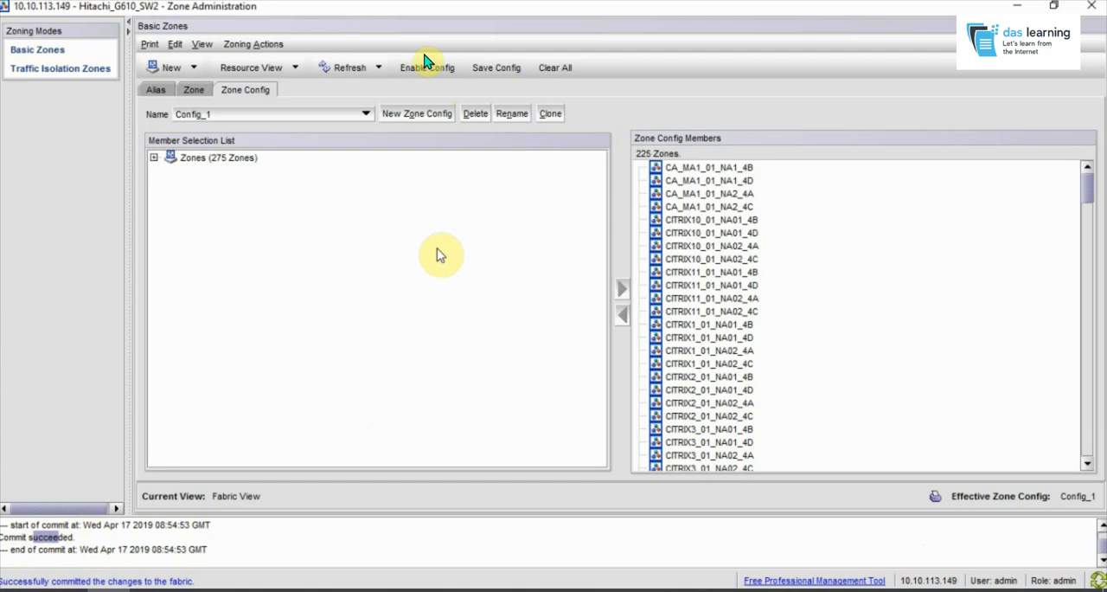
{"action": "mouse_move", "coordinate": [412, 83]}
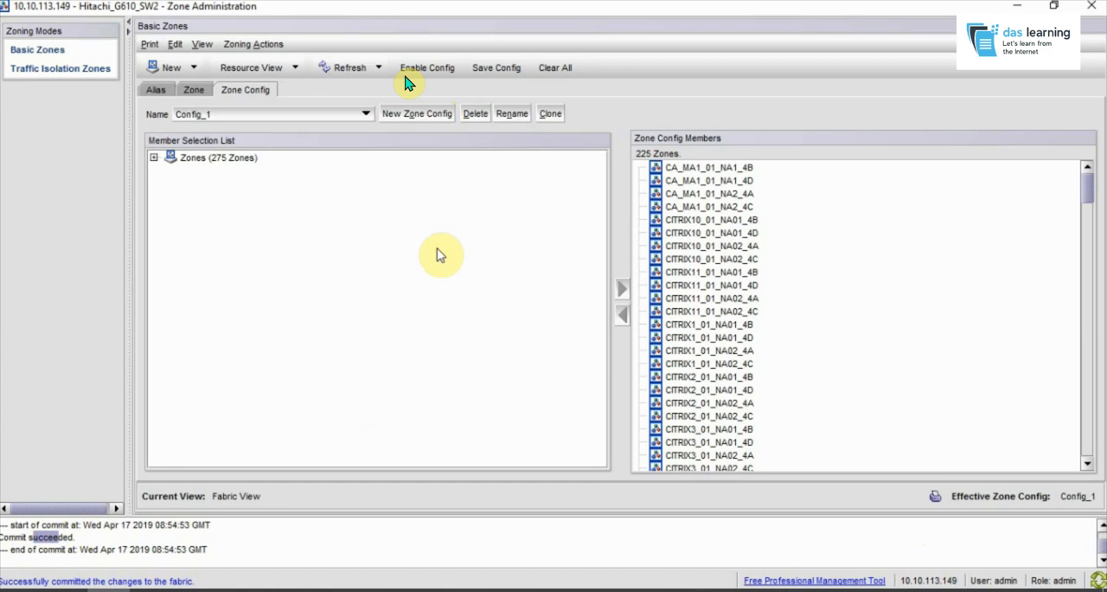
{"action": "mouse_move", "coordinate": [422, 78]}
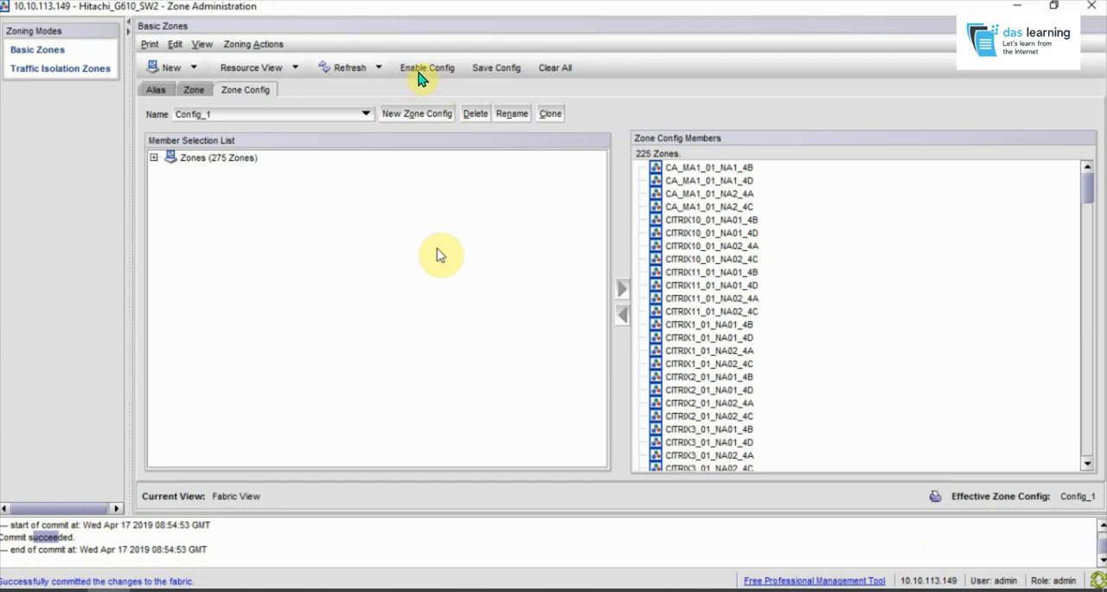